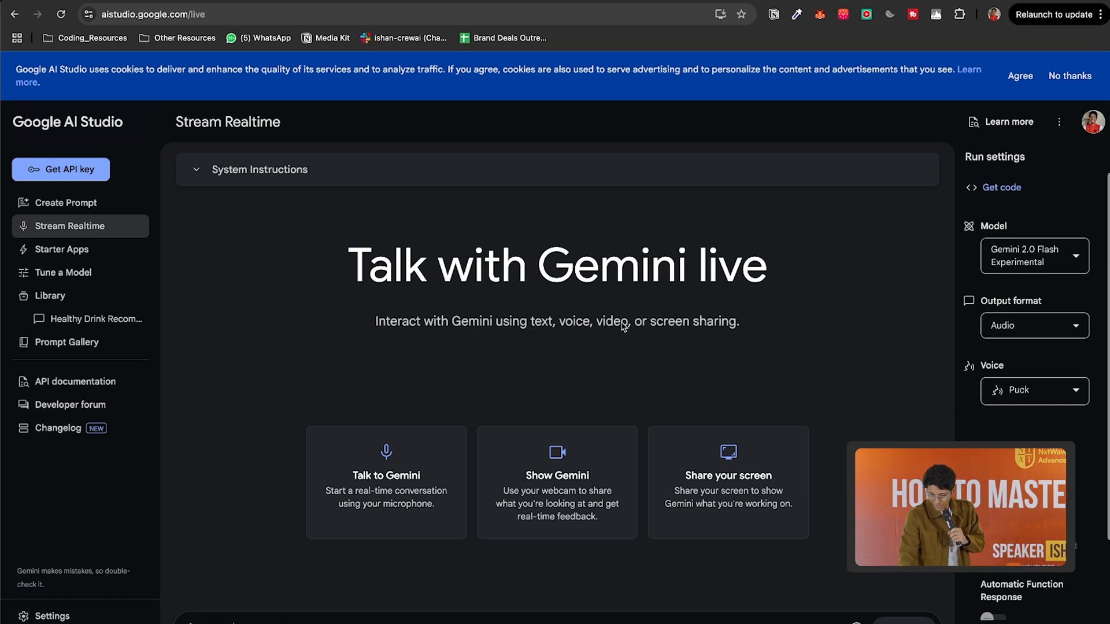
# - Start sharing a screen window with Gemini in the live stream
pyautogui.click(726, 482)
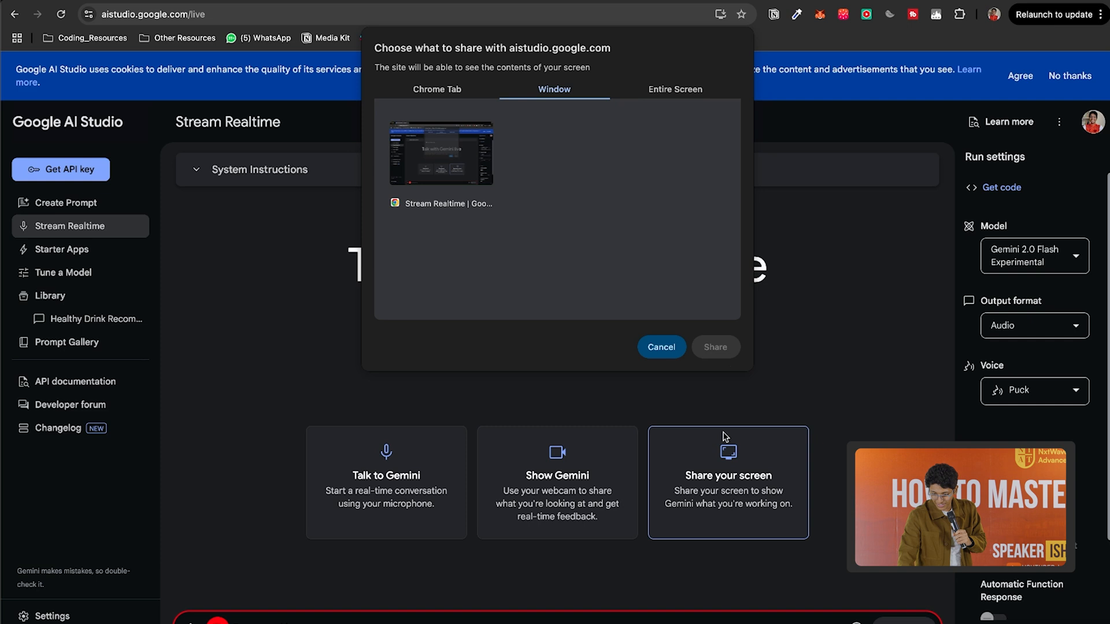
pyautogui.click(675, 89)
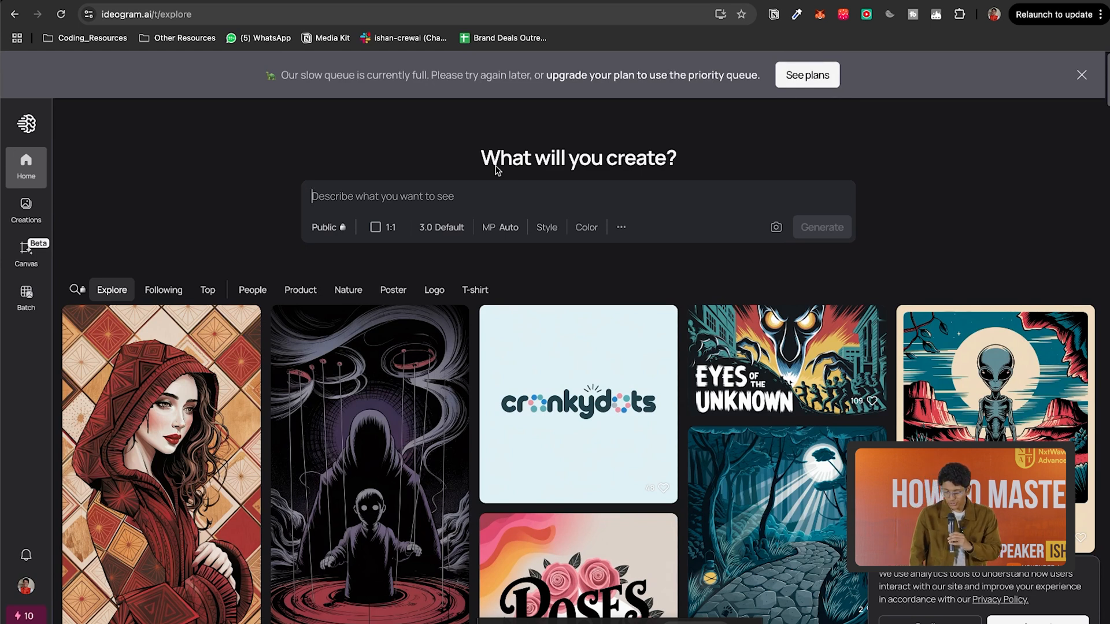
pyautogui.click(1081, 74)
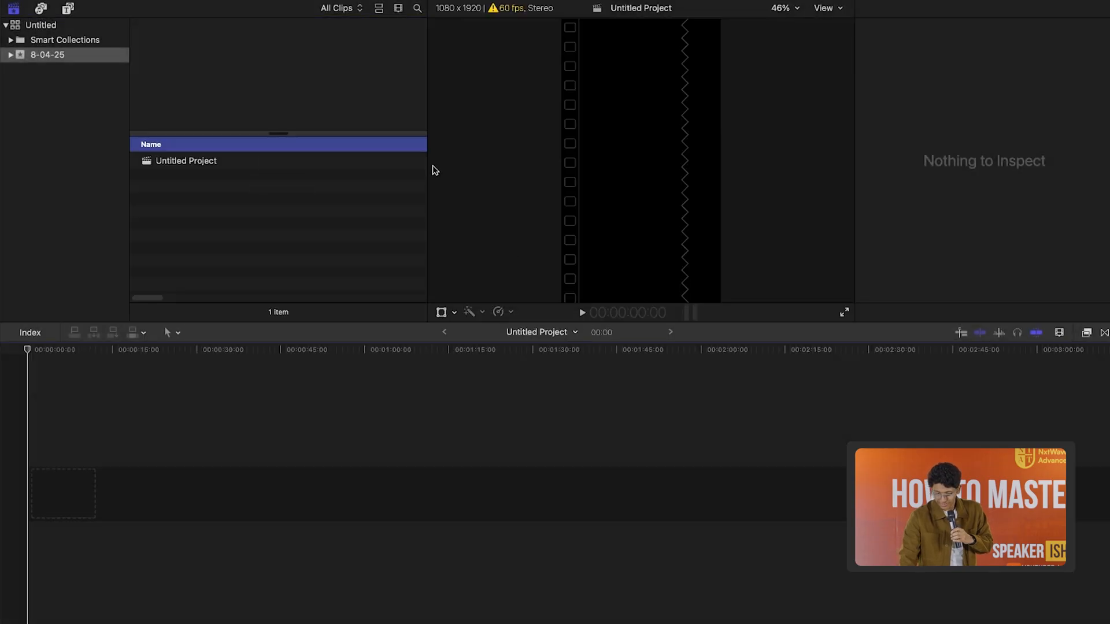
pyautogui.moveTo(571, 237)
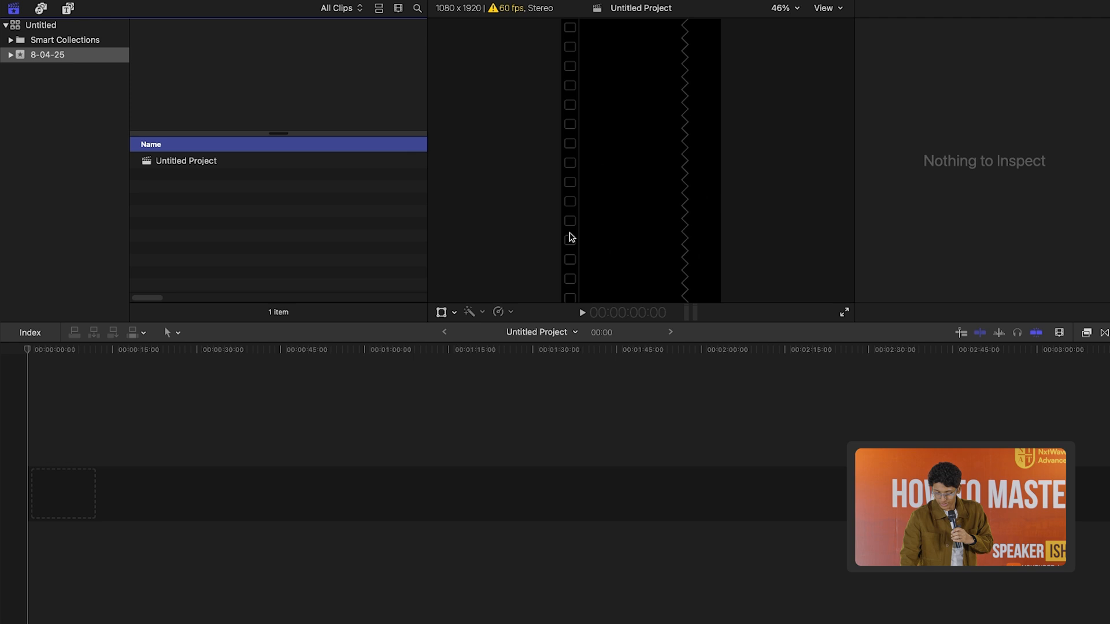
# - Enter 'dow jones' and append the IMG_8830 clip to the Untitled Project timeline
pyautogui.write('dow jones')
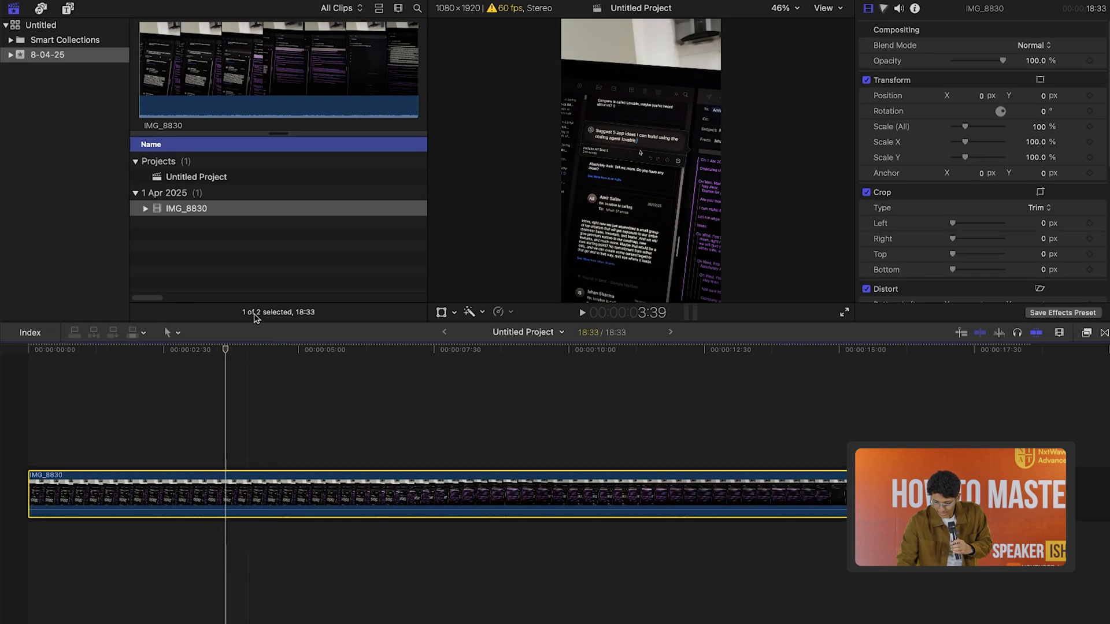
pyautogui.click(590, 349)
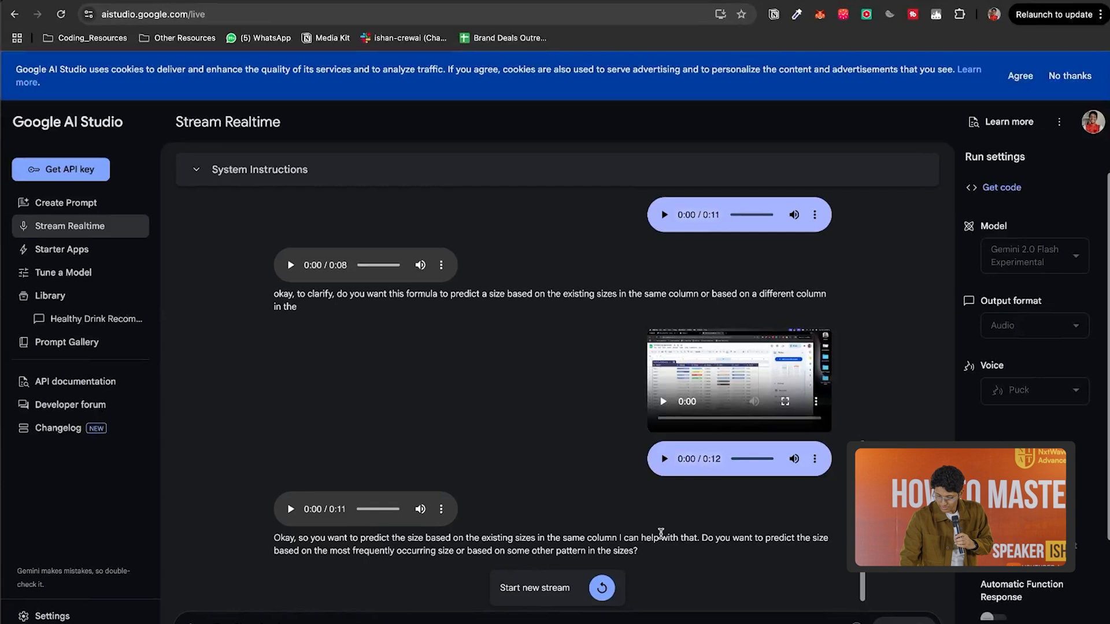
# - Begin a new Gemini stream and choose the Final Cut Pro window to share
pyautogui.click(727, 482)
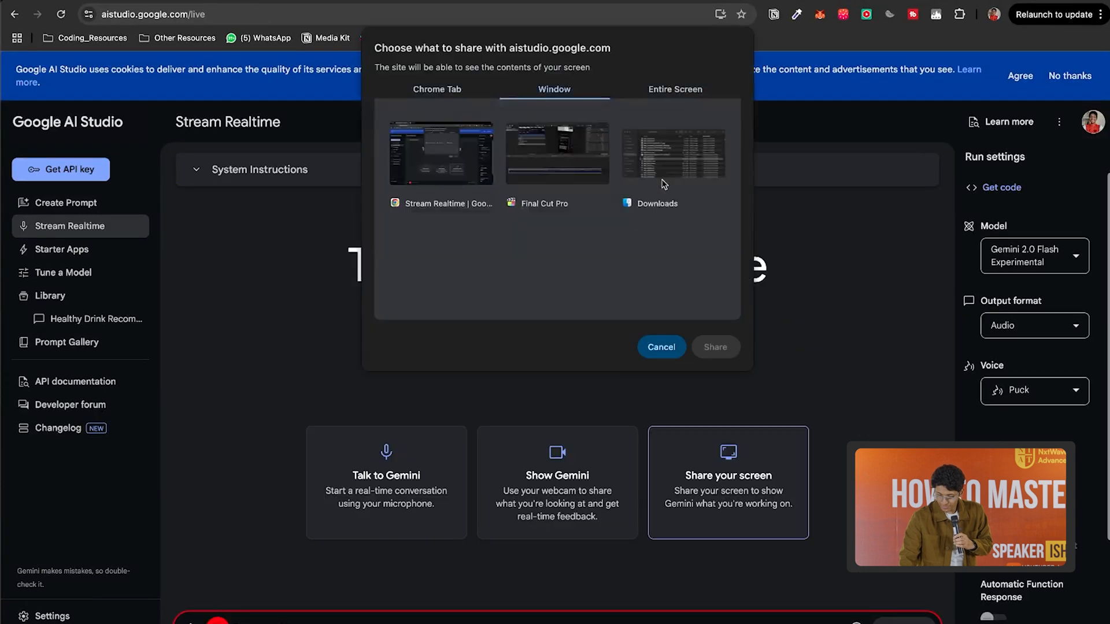
pyautogui.click(674, 89)
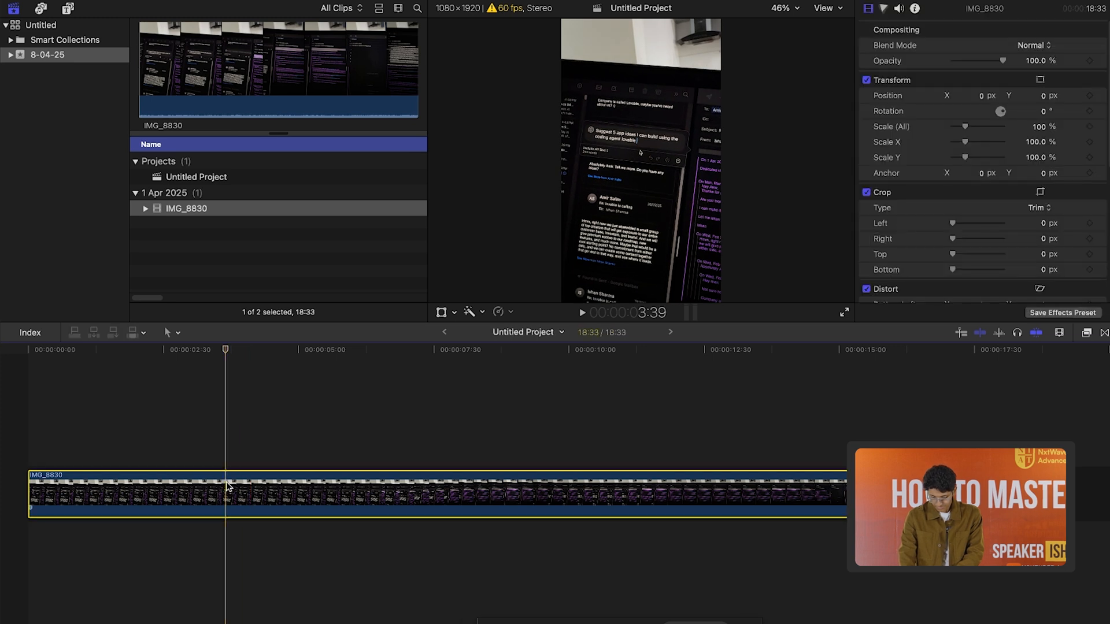
# - Split IMG_8830 partway through and drop a Black Hole transition on the edit point
pyautogui.click(225, 493)
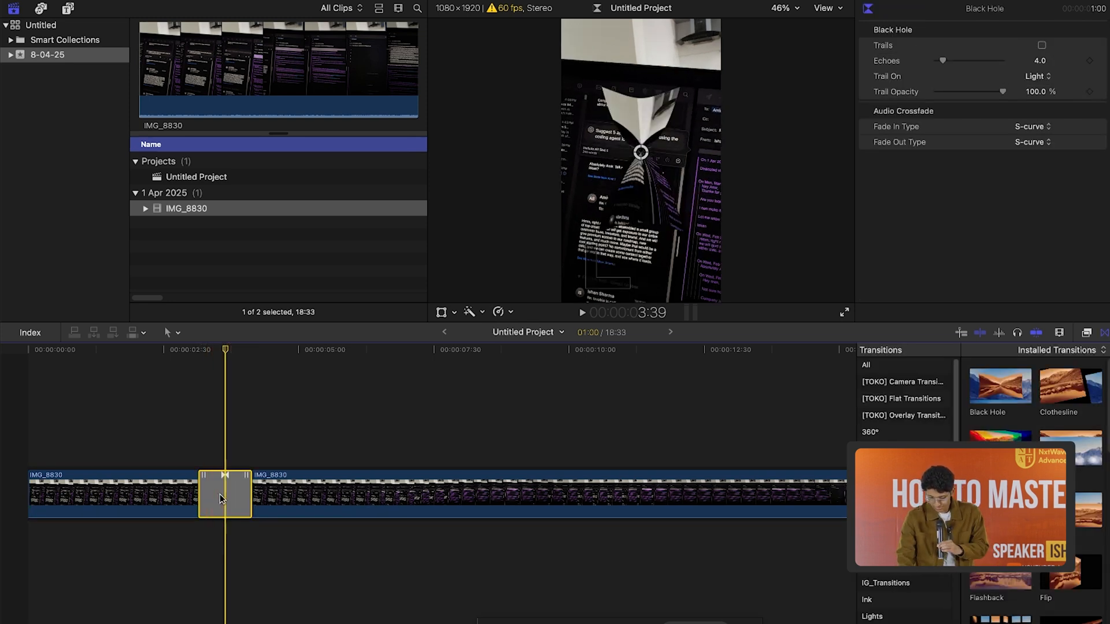
pyautogui.click(311, 496)
pyautogui.write('d')
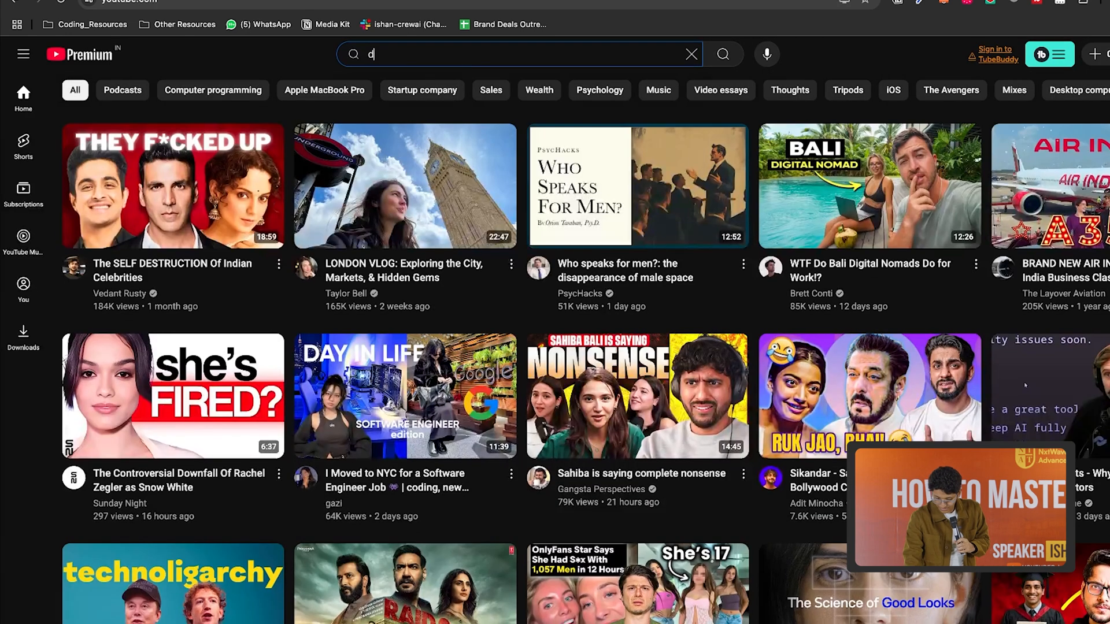
# - Search YouTube for 'dsa striver' and browse the results including the A2Z-DSA playlist
pyautogui.write('sa stri')
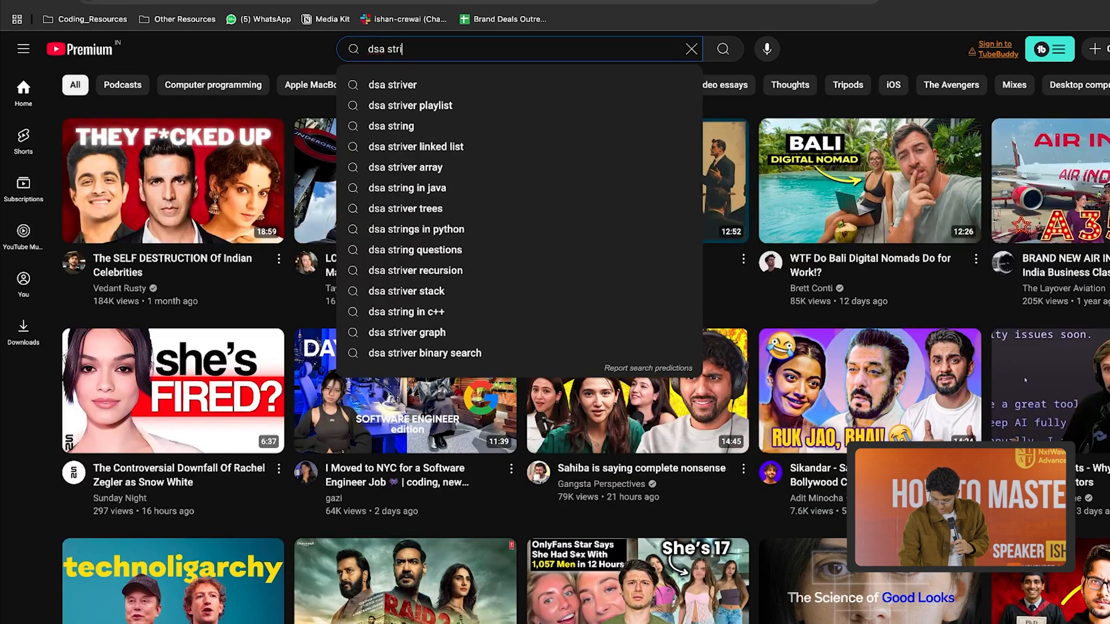
pyautogui.click(392, 84)
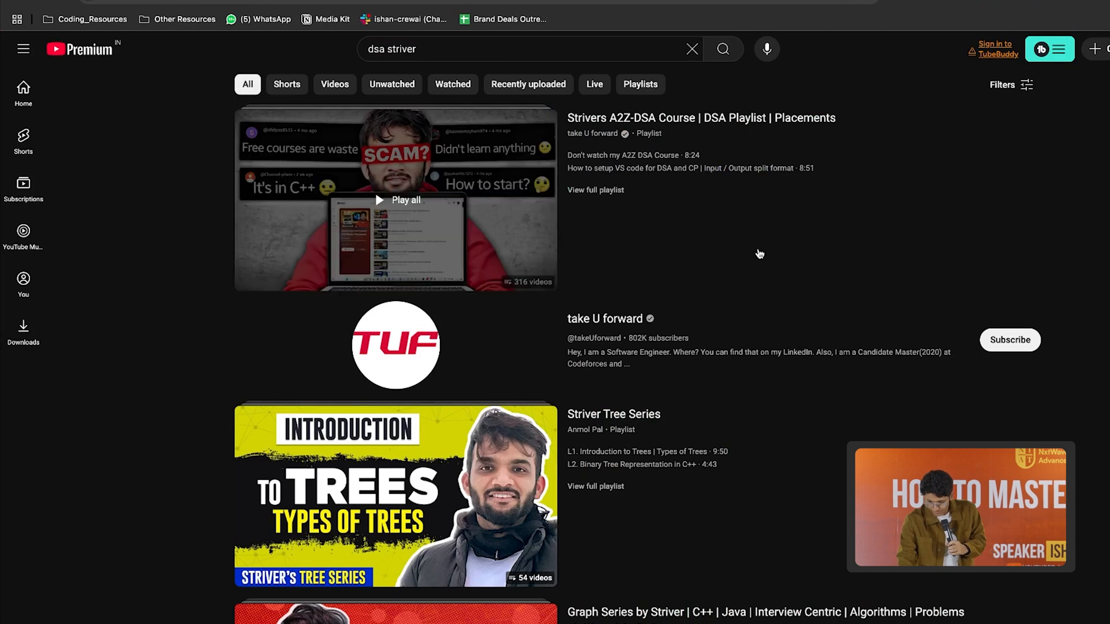
pyautogui.moveTo(638, 244)
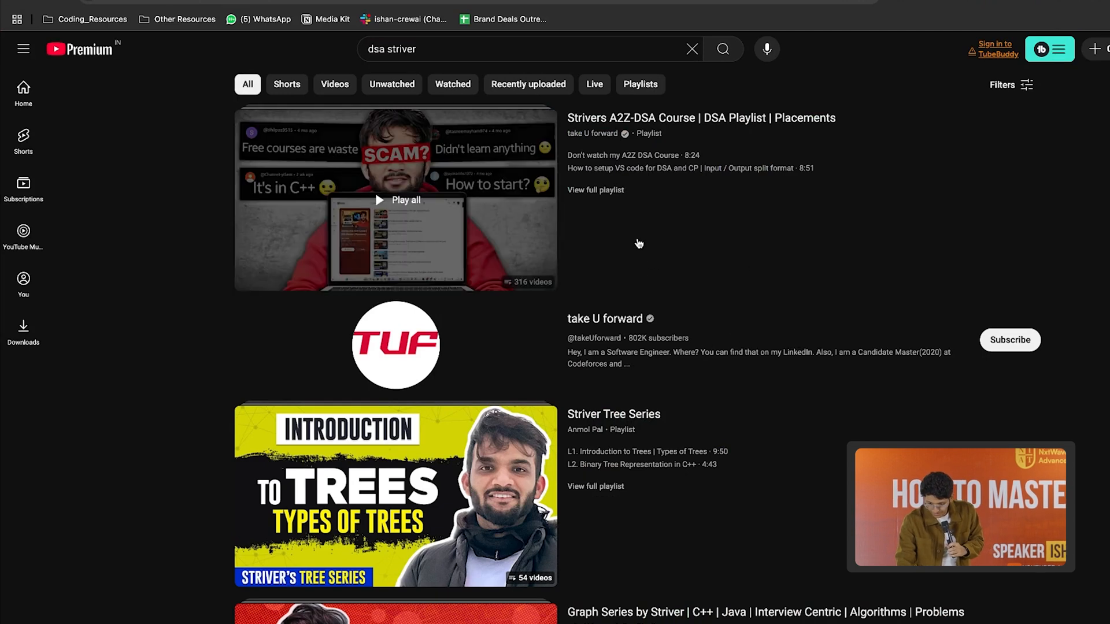
pyautogui.scroll(-3)
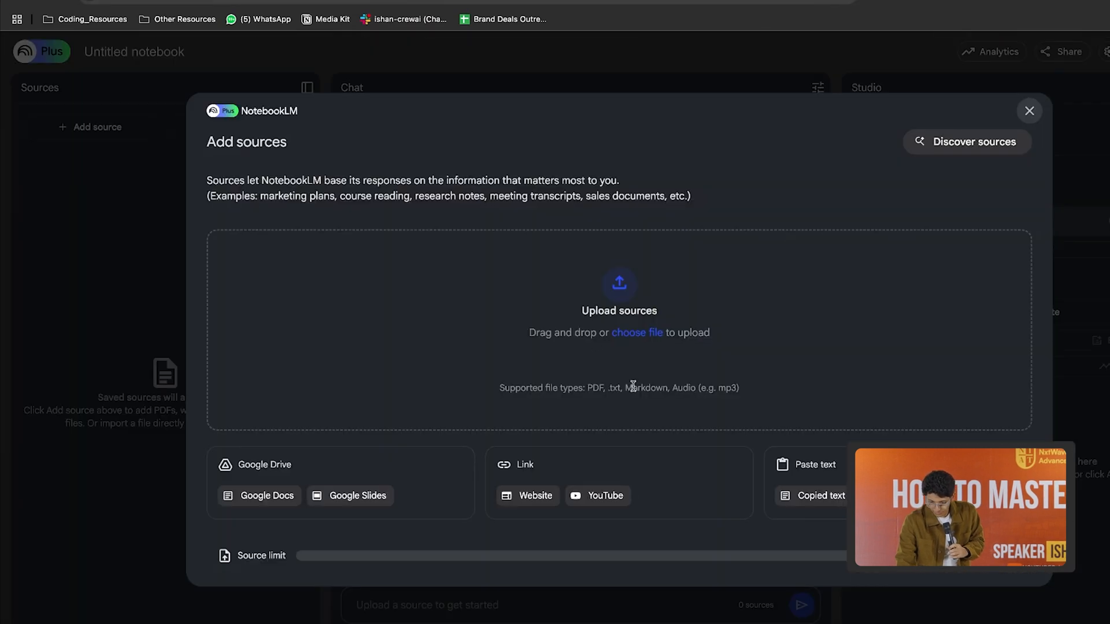
# - Add the A2Z DSA Course YouTube URL as the notebook's first source
pyautogui.click(604, 496)
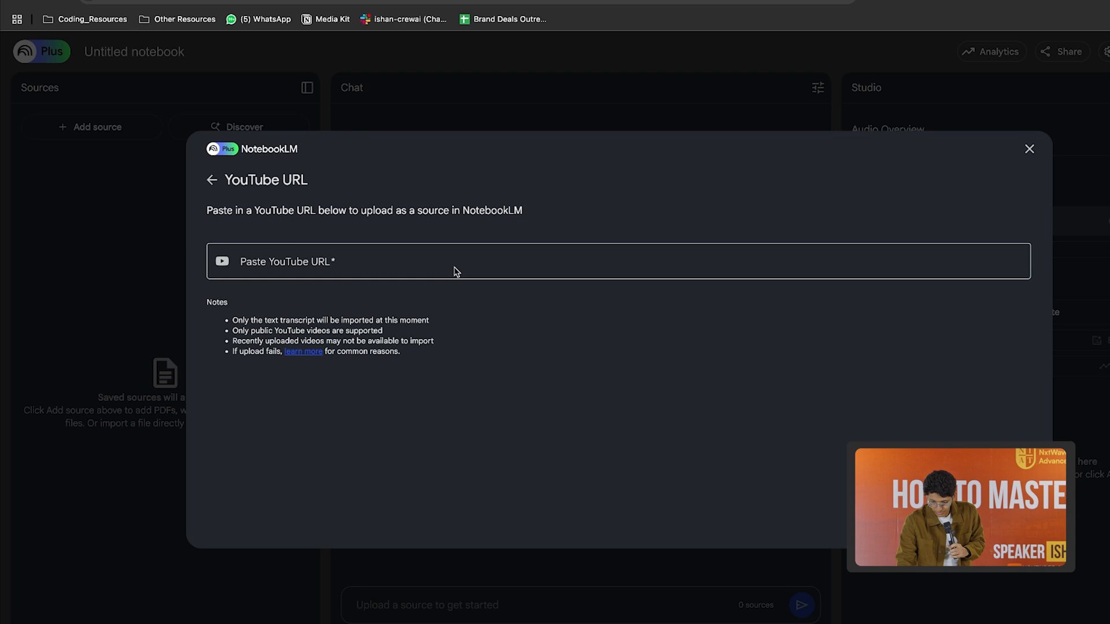
pyautogui.write('https://www.youtube.com/watch?v=0bHoB32fuj0&list=PLgUwDviBIf0oF6QL8m22w1hIDC1vJ_BHz')
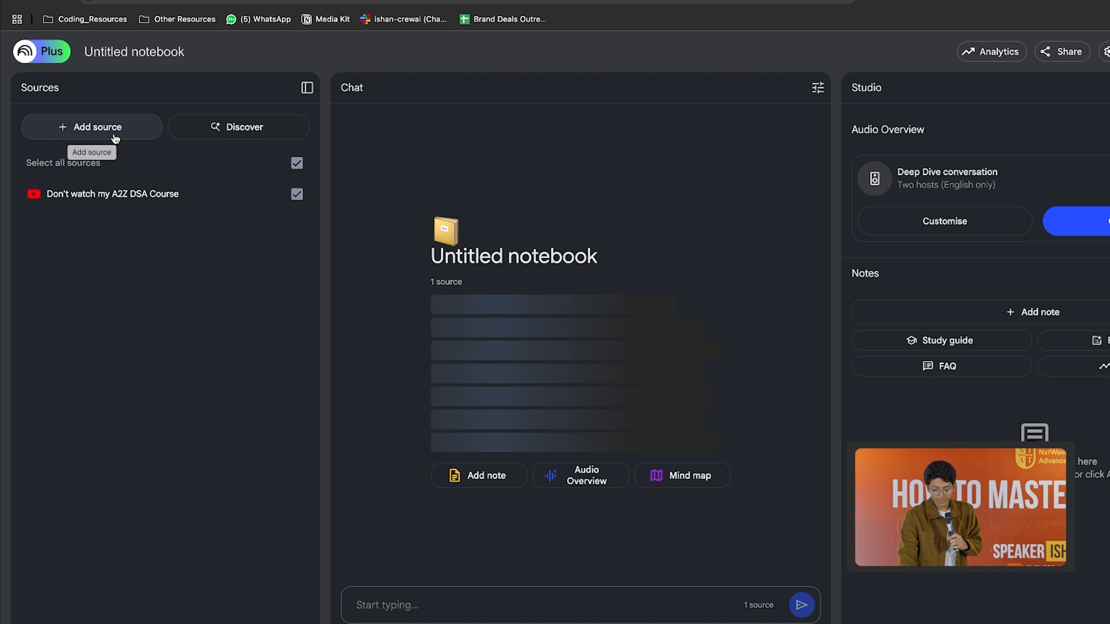
pyautogui.click(91, 128)
pyautogui.write('dsa')
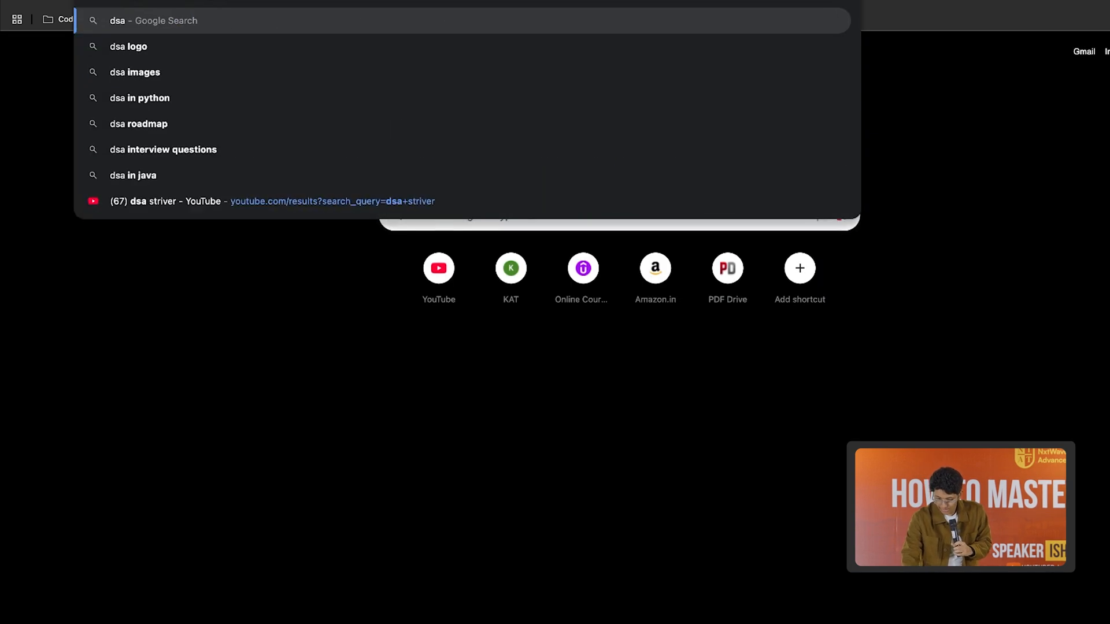
# - Search Google for 'dsa roadmap' and go to the GitHub ROADMAP.md result
pyautogui.click(139, 124)
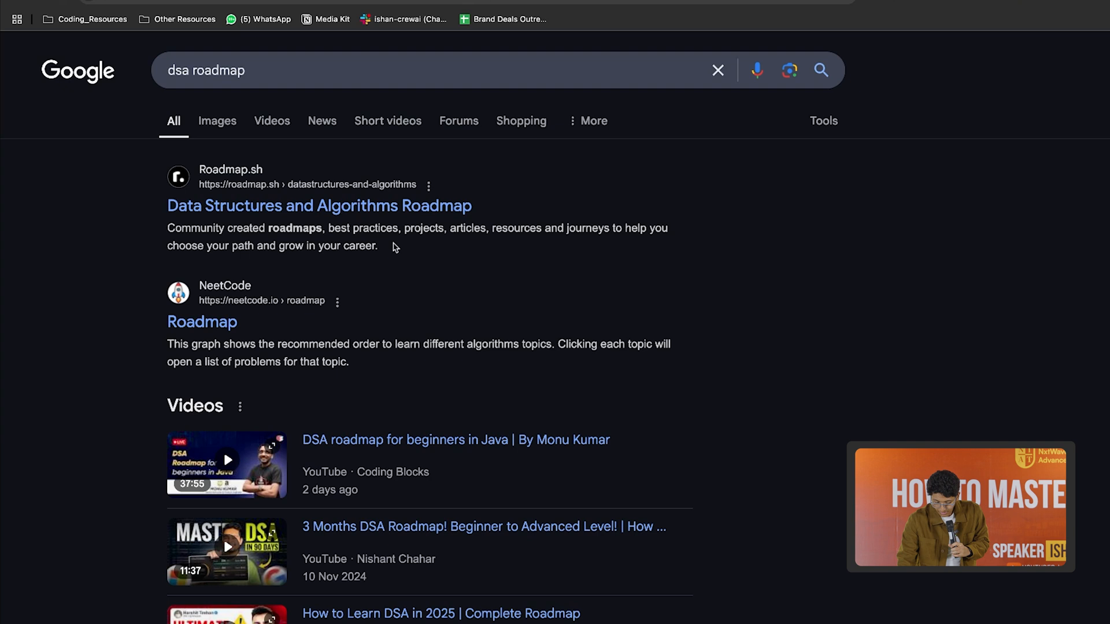
pyautogui.scroll(-3)
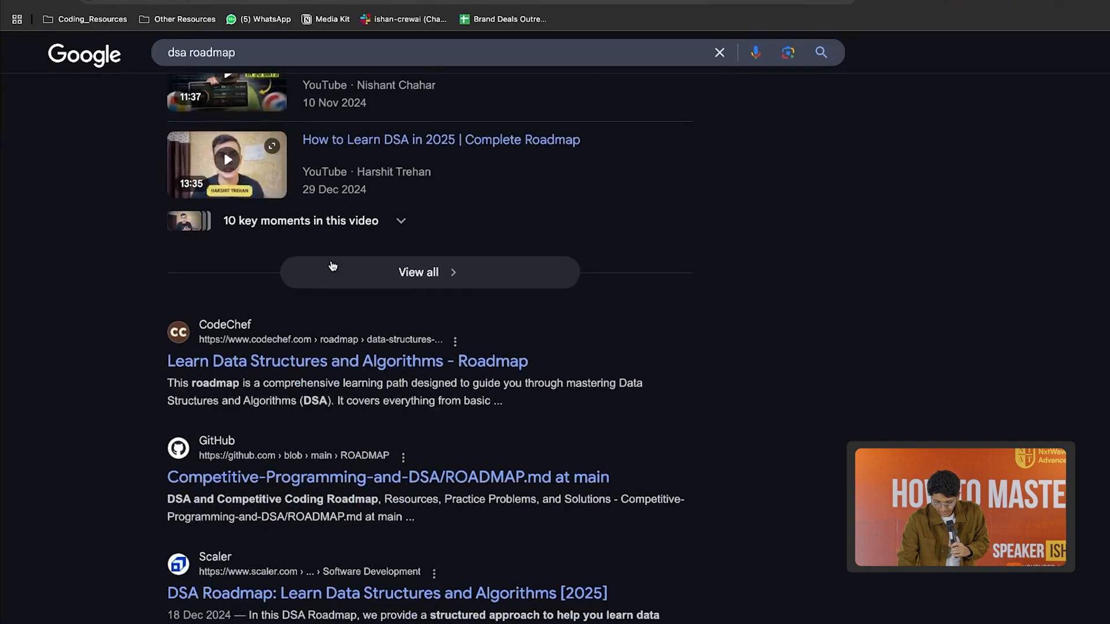
pyautogui.scroll(-3)
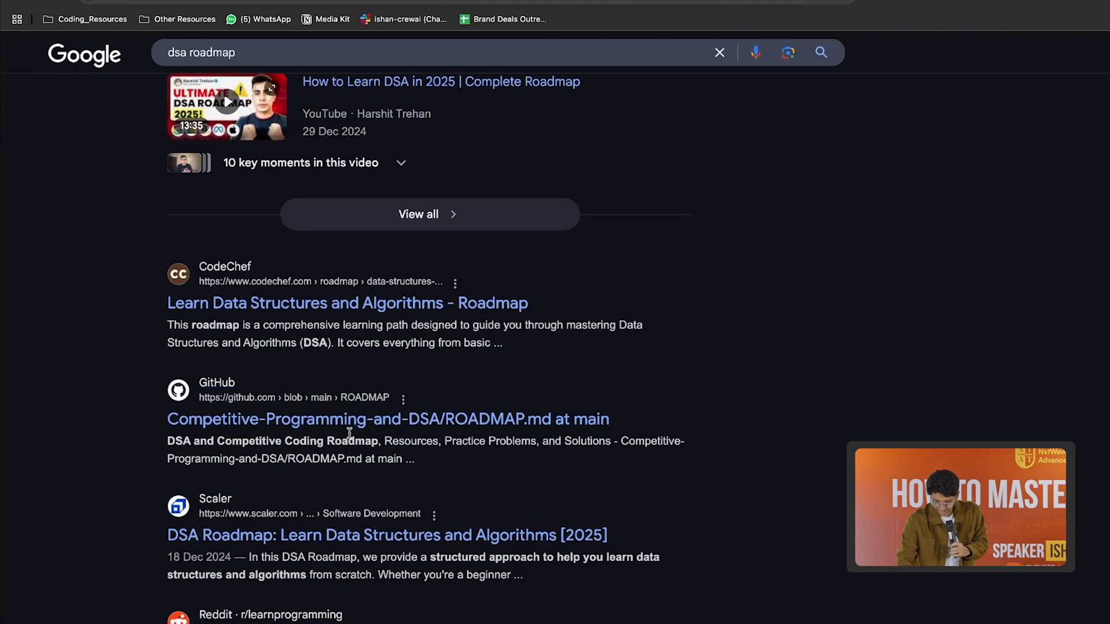
pyautogui.click(389, 419)
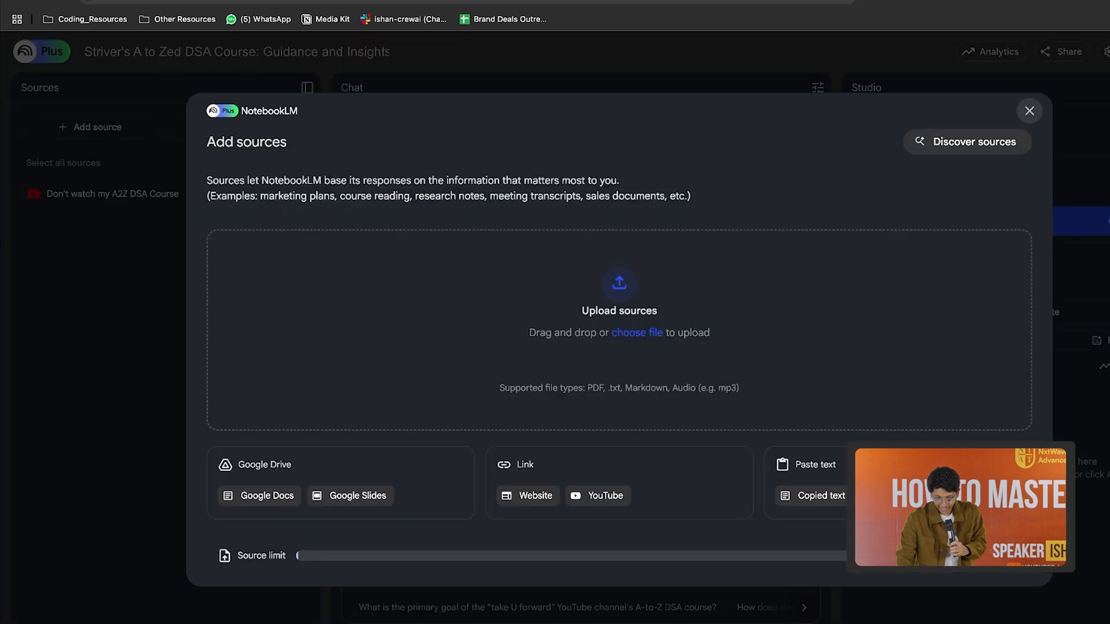
# - Add the GitHub Competitive-Programming-and-DSA ROADMAP.md page as a website source
pyautogui.click(535, 496)
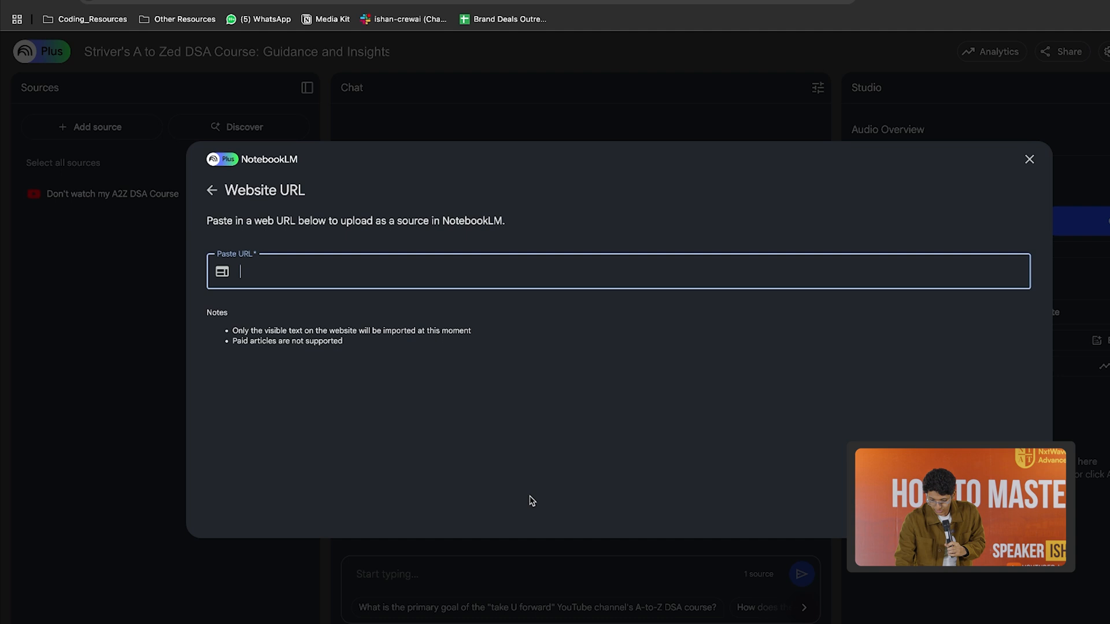
pyautogui.write('https://github.com/The-CODE-Plus-Plus-Community/Competitive-Programming-and-DSA/blob/main/ROADMAP.md')
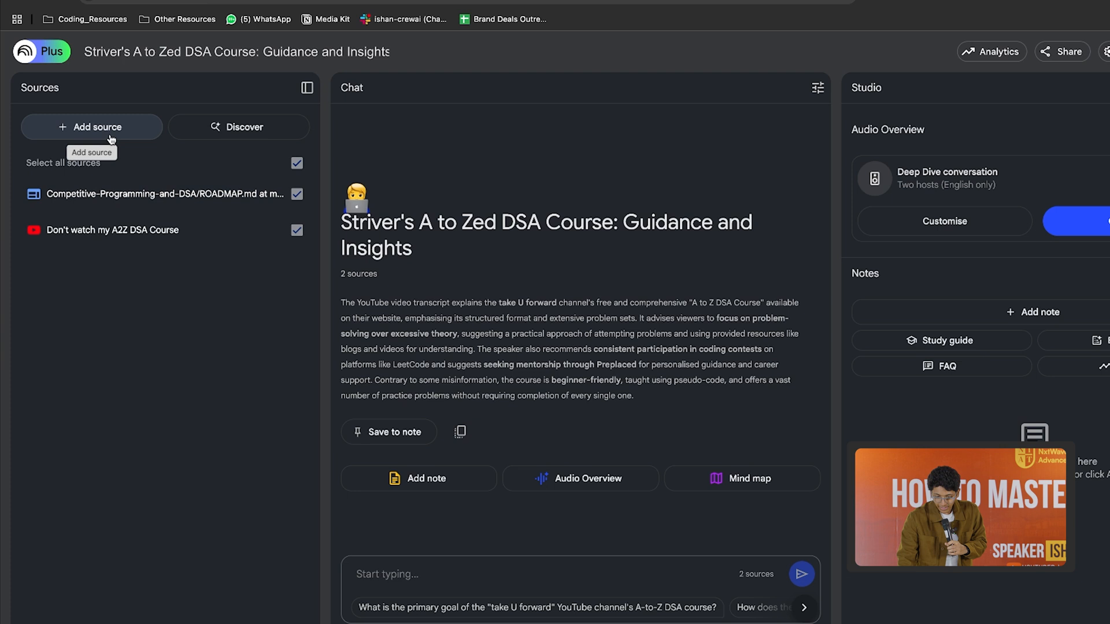
# - Upload the downloaded Dsa.pdf as the notebook's third source
pyautogui.click(91, 127)
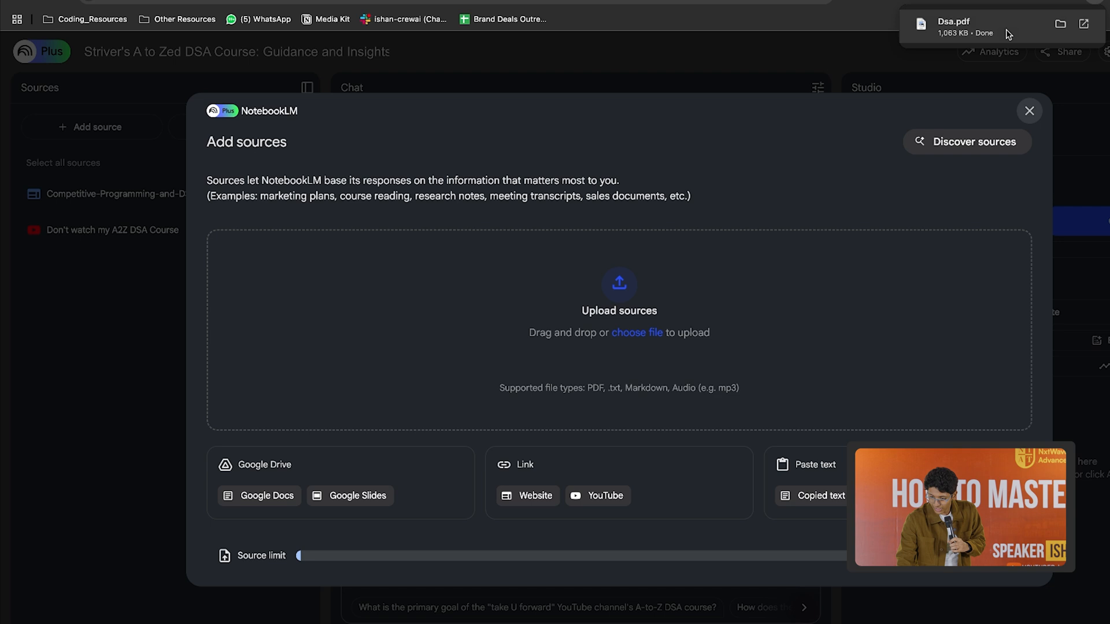
pyautogui.click(1029, 111)
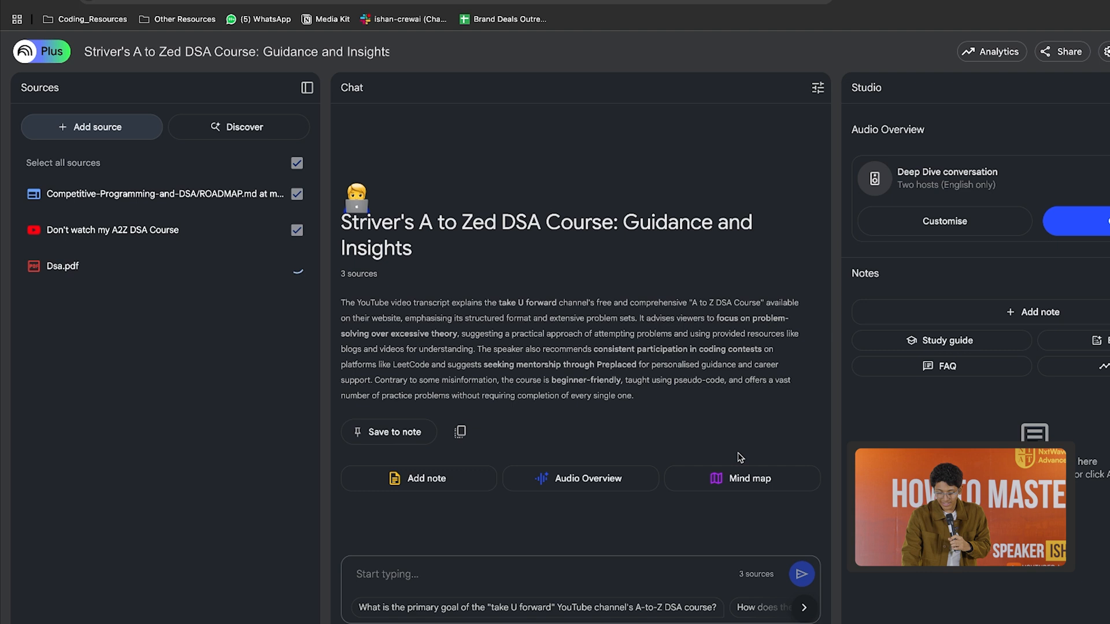
pyautogui.click(297, 266)
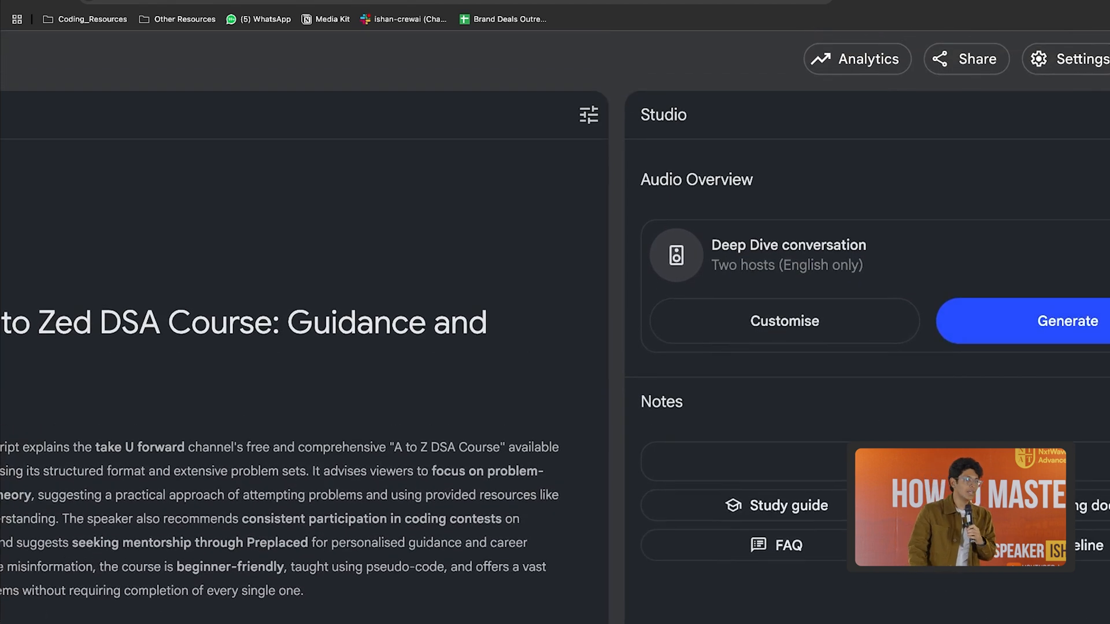
# - Generate the Deep Dive two-host audio overview from the three sources
pyautogui.click(1067, 320)
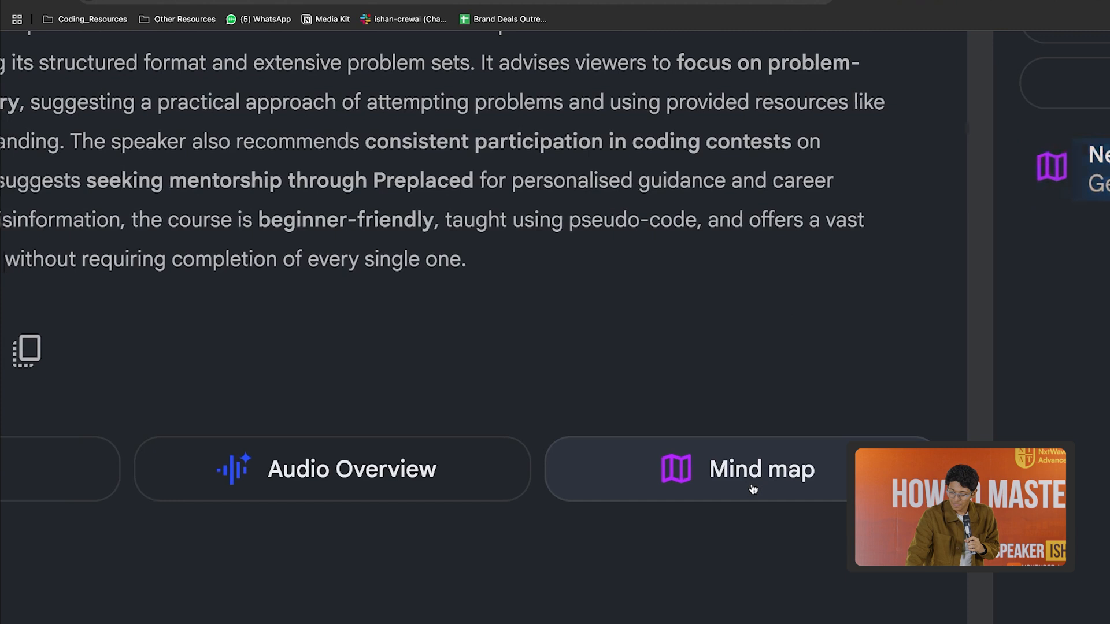
# - Generate the DSA mind map and query the Competitive Programming Roadmap node in chat
pyautogui.click(761, 468)
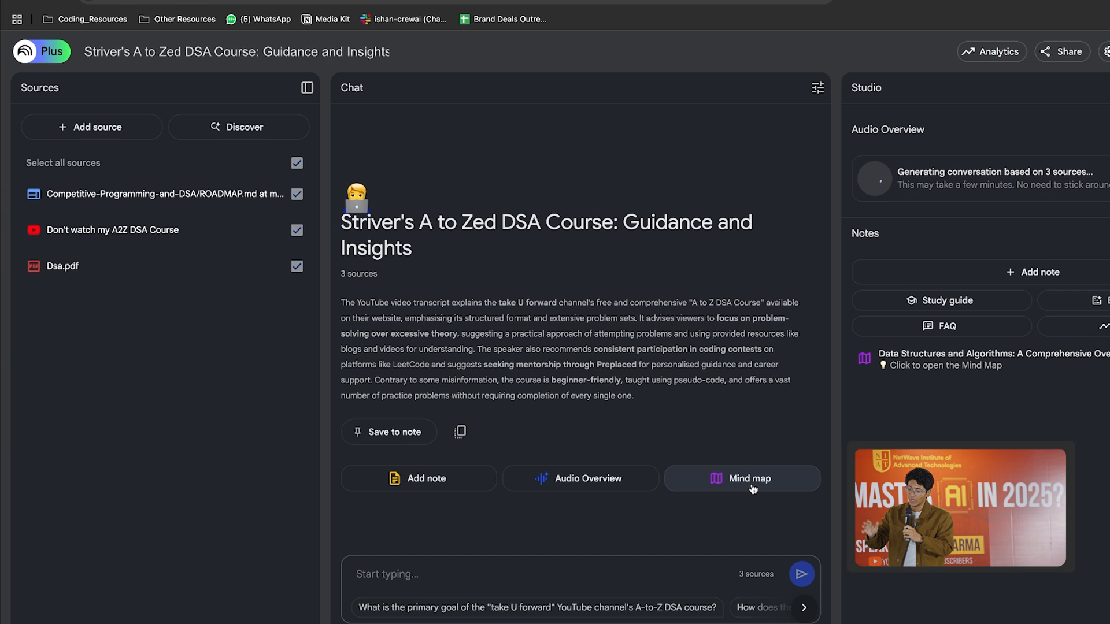
pyautogui.click(743, 478)
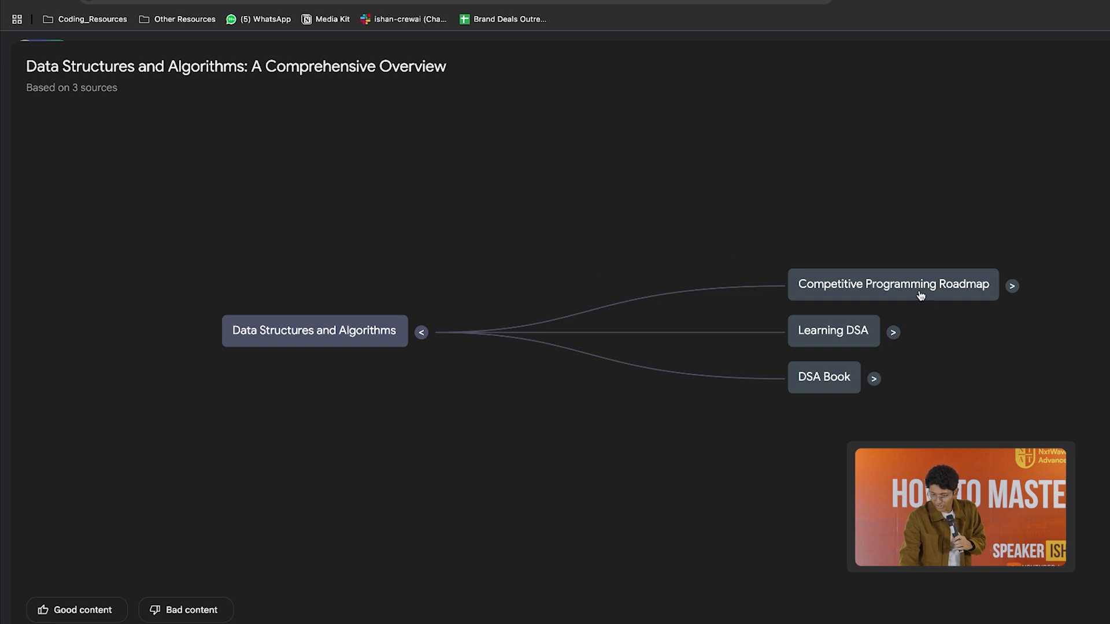
pyautogui.click(892, 285)
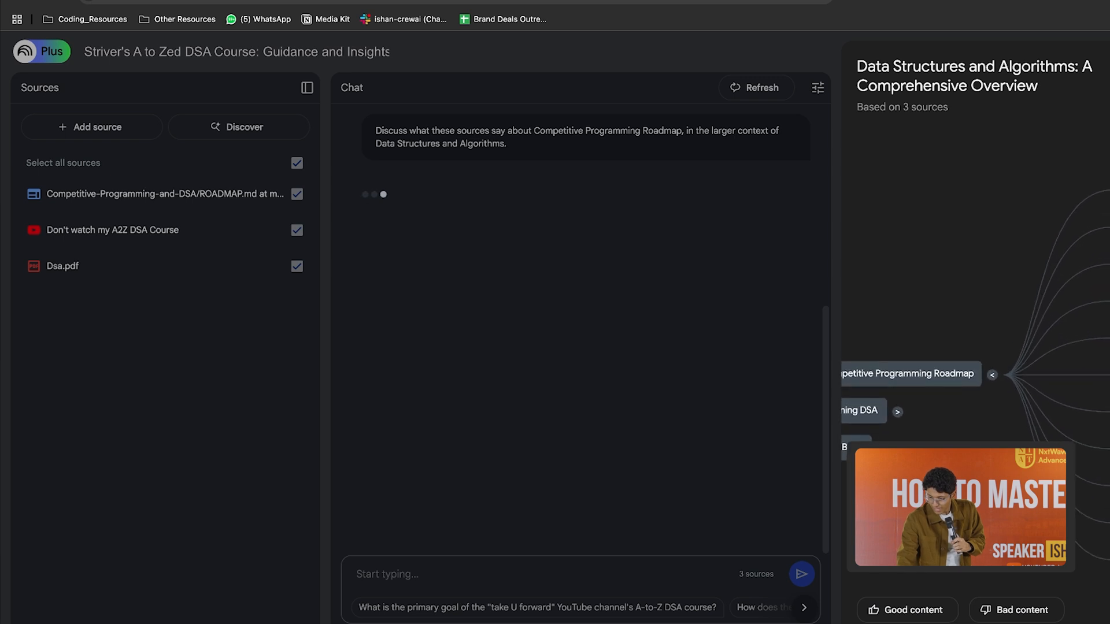
# - Ask the chat about the Recursion subtopic from the Competitive Programming Roadmap node and review the answers
pyautogui.click(992, 374)
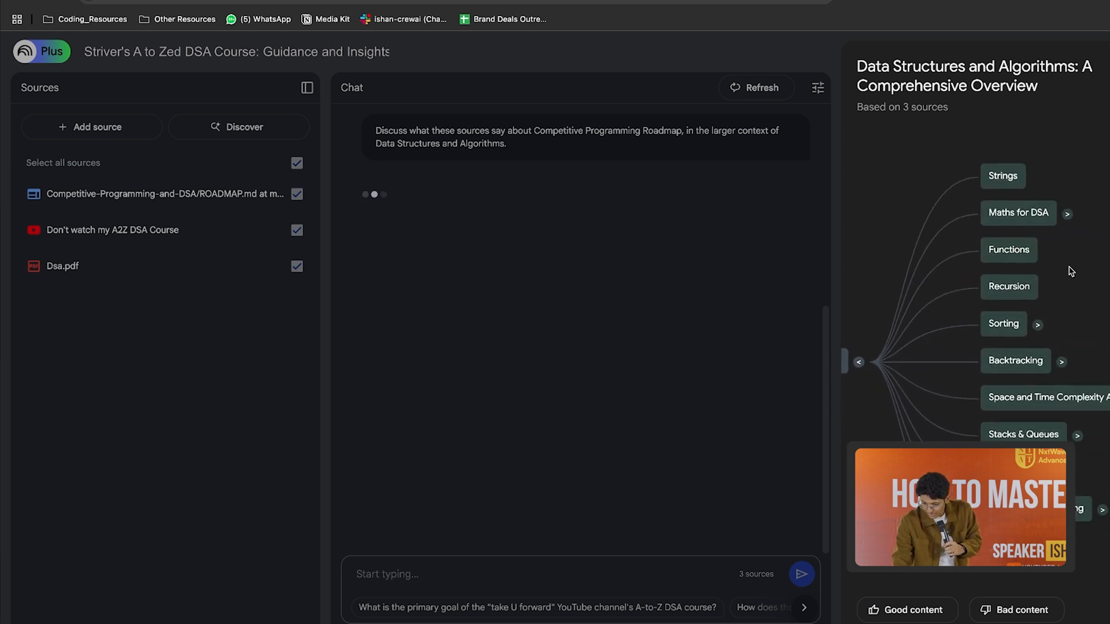
pyautogui.click(1009, 286)
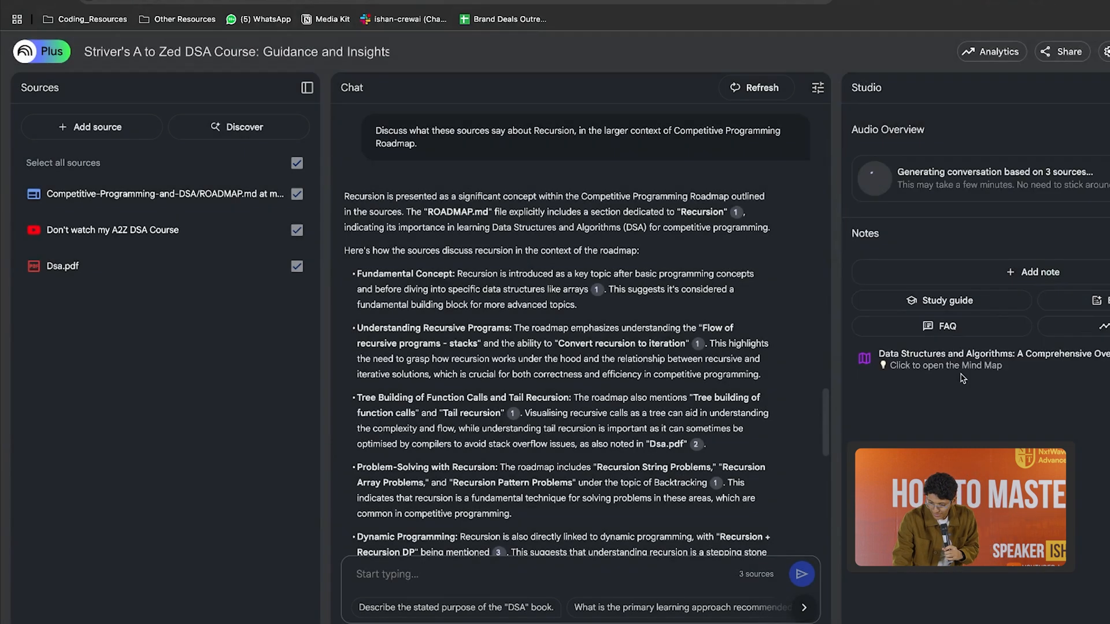
pyautogui.click(945, 359)
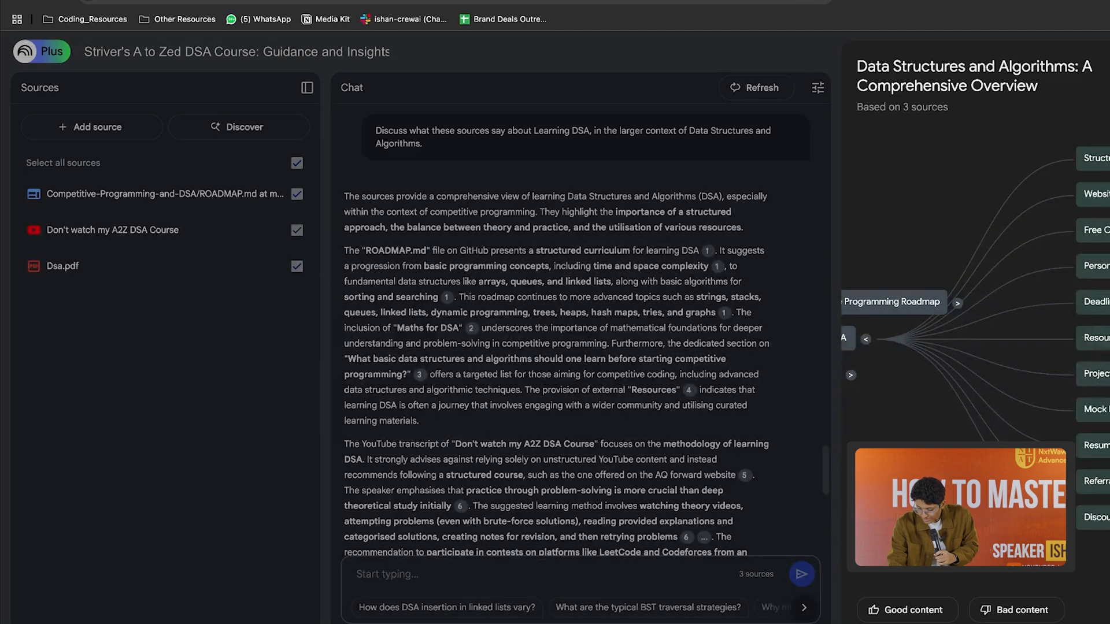
pyautogui.scroll(-3)
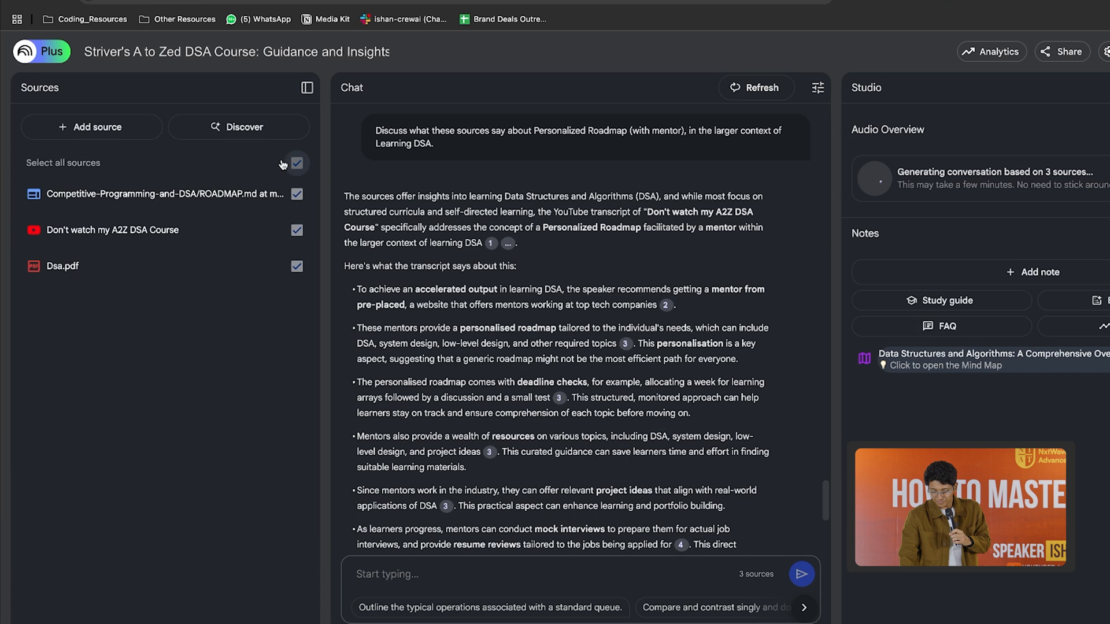
pyautogui.scroll(-3)
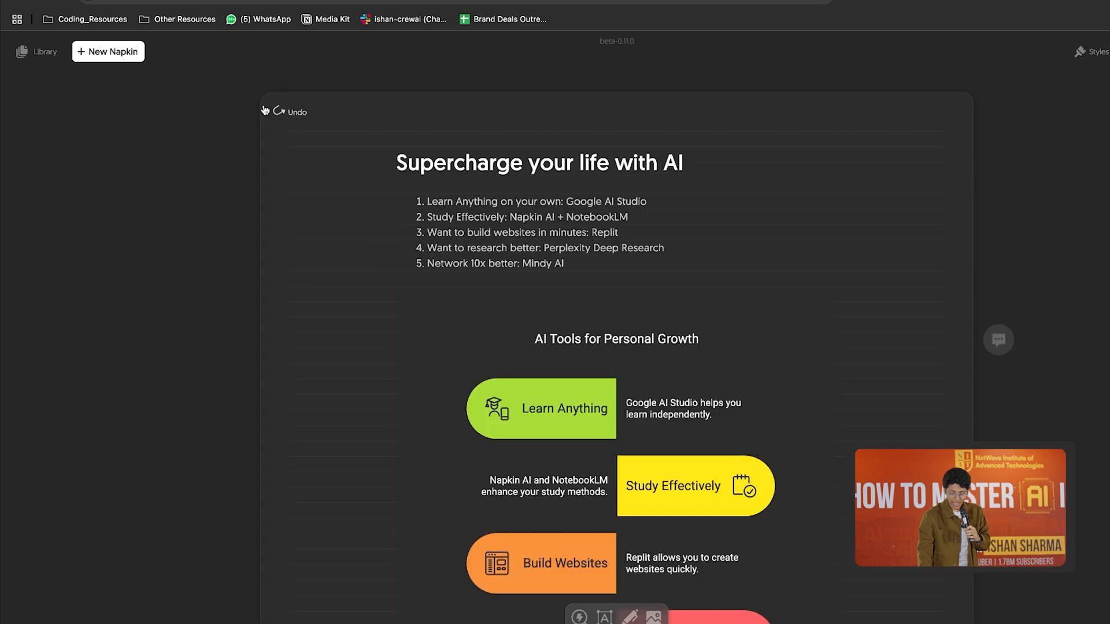
# - From the library's My Napkins, load the saved 'If I started a YouTube Channel in 2025' napkin
pyautogui.click(108, 51)
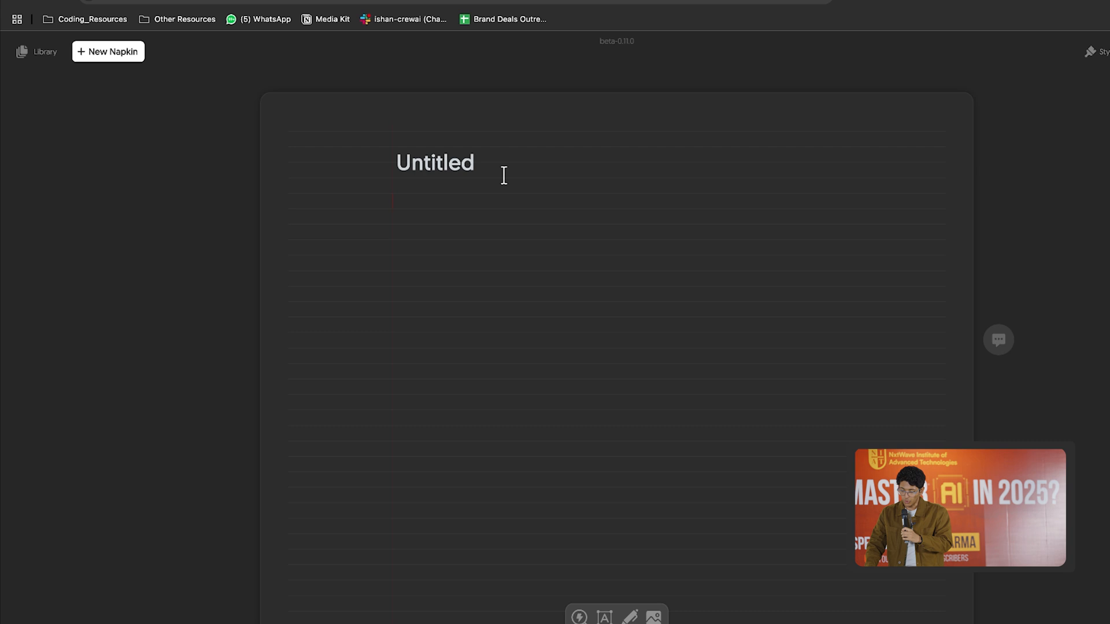
pyautogui.click(45, 52)
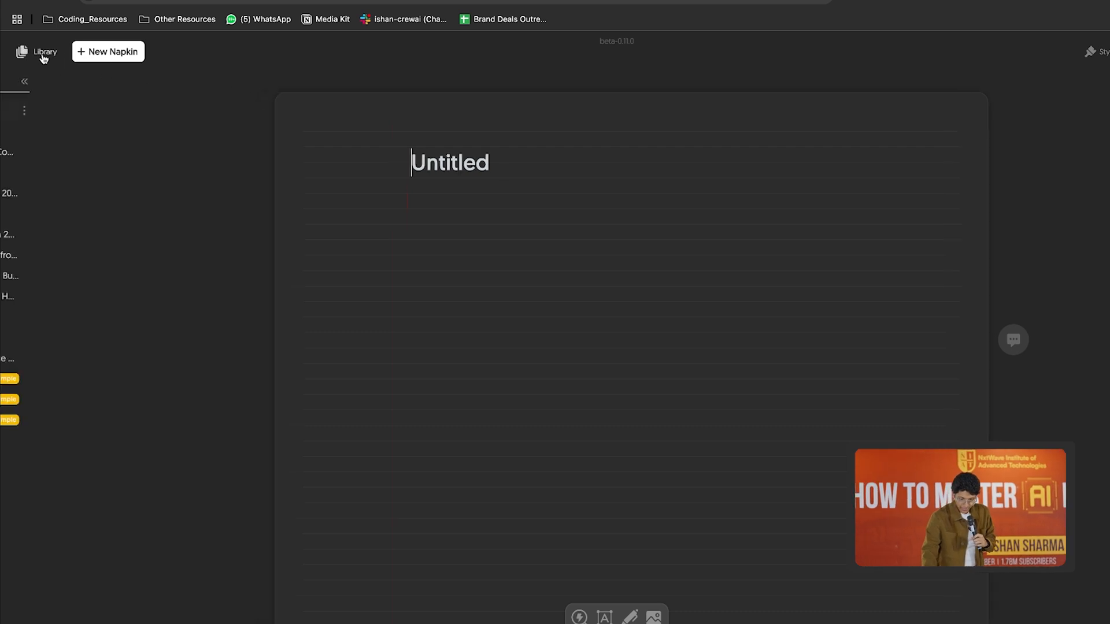
pyautogui.click(45, 52)
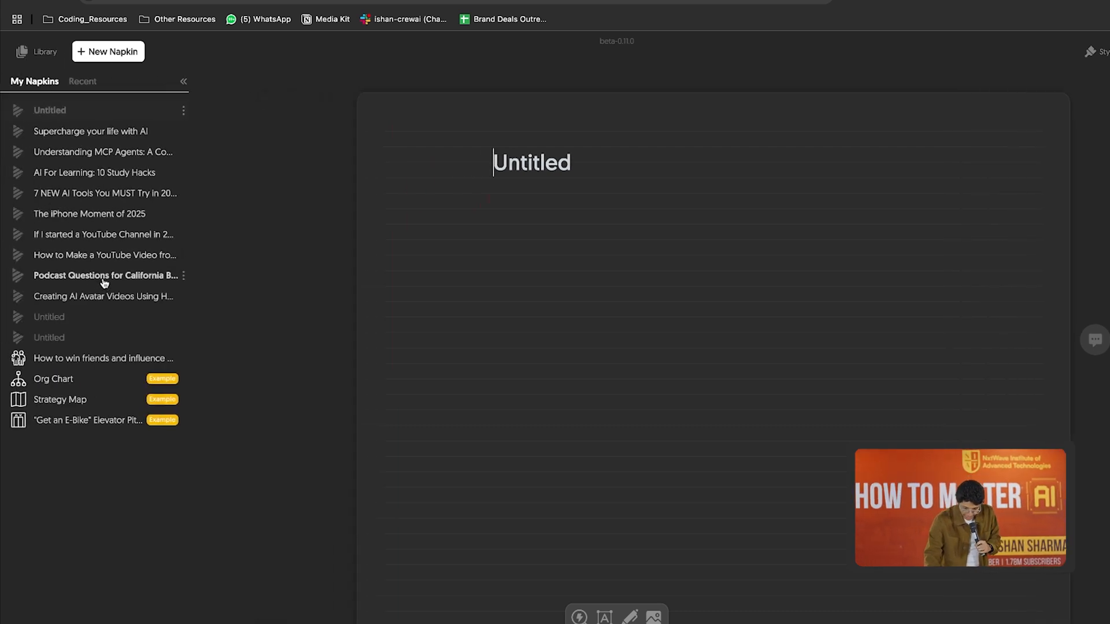
pyautogui.click(106, 275)
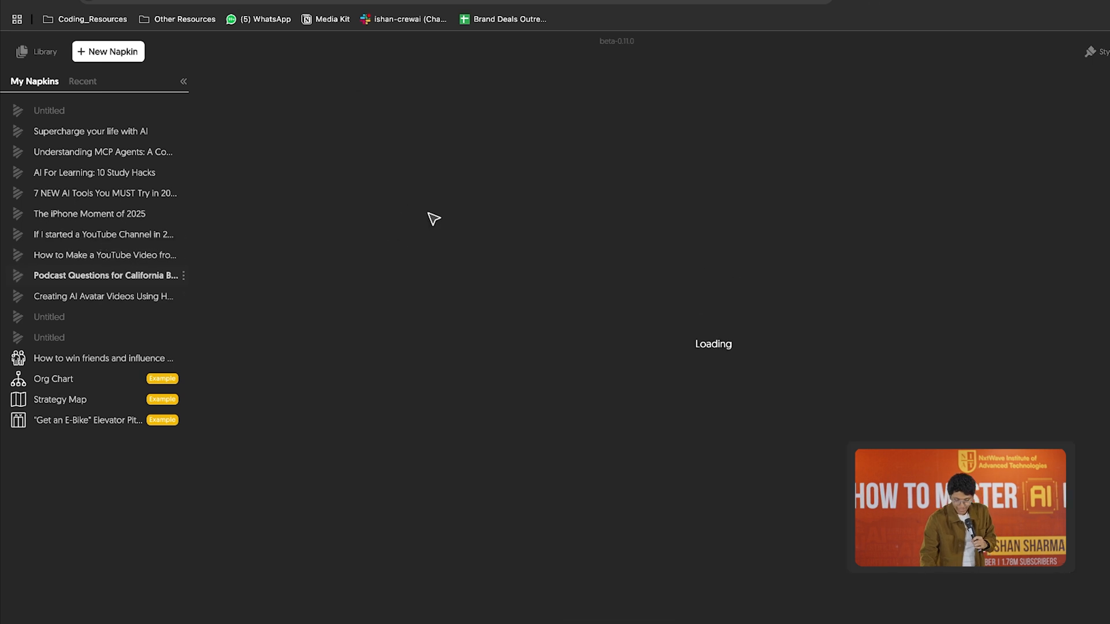
pyautogui.click(104, 234)
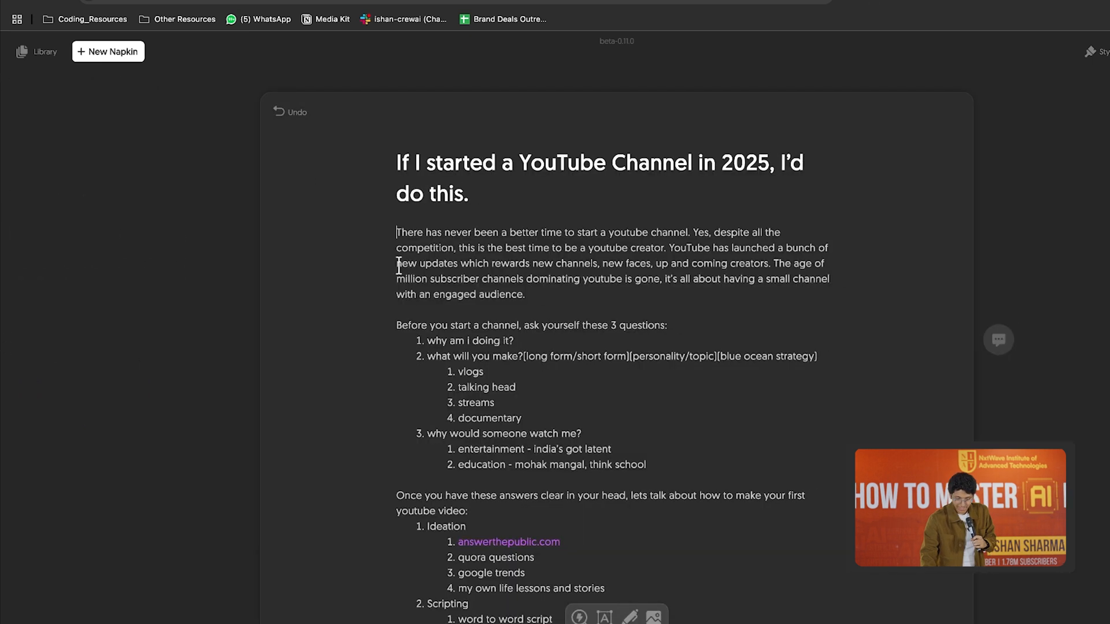
pyautogui.scroll(-3)
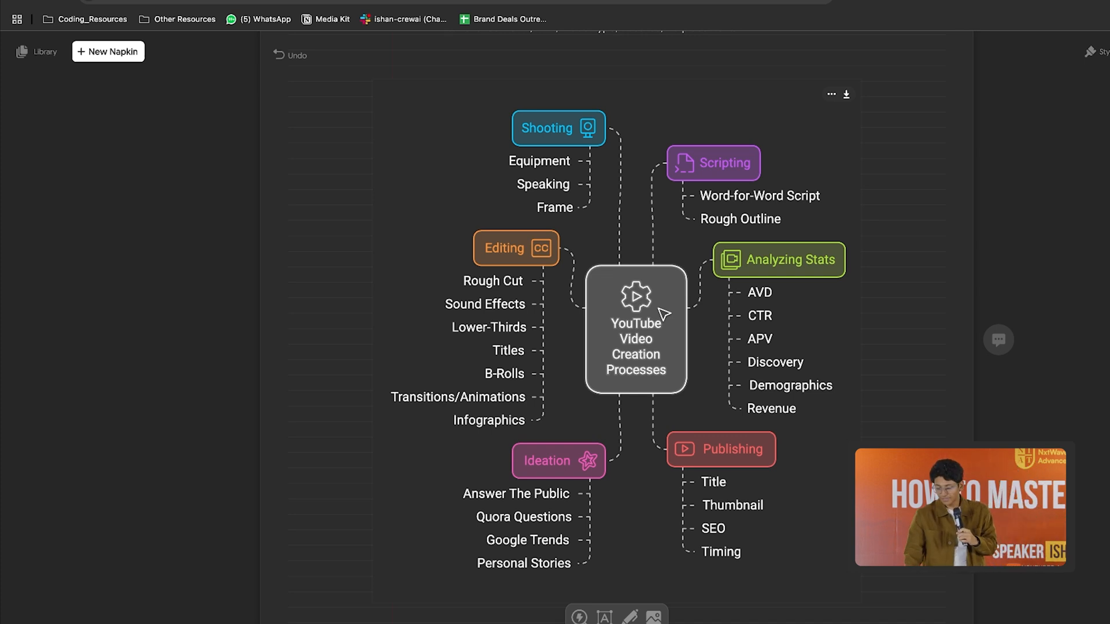
pyautogui.moveTo(640, 269)
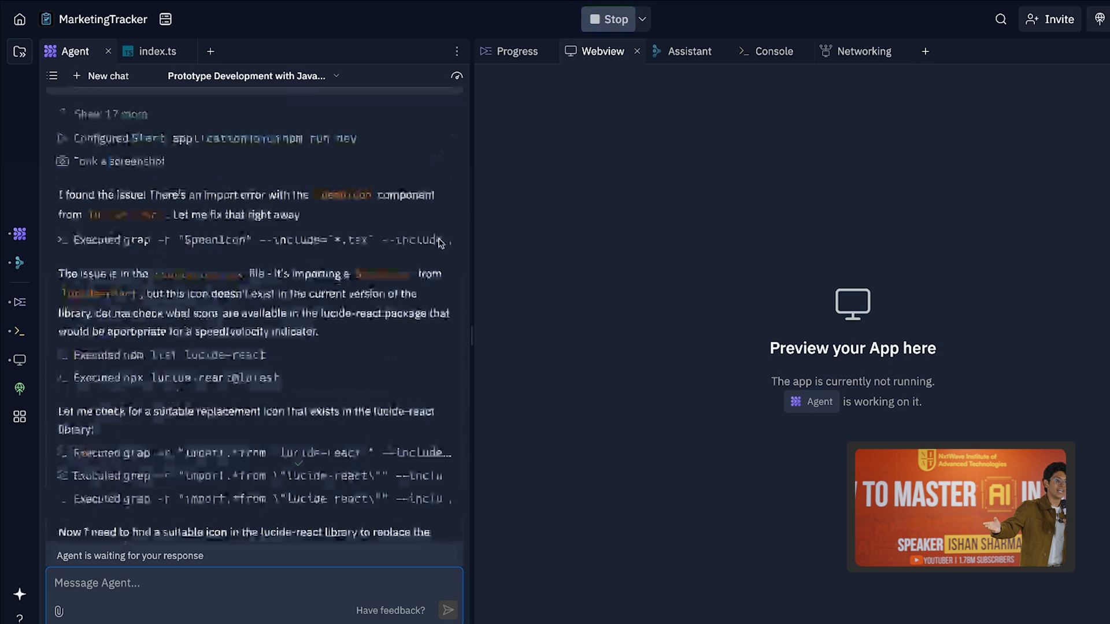
# - Scroll the agent chat history beside the running MarketingHub dashboard preview
pyautogui.scroll(-3)
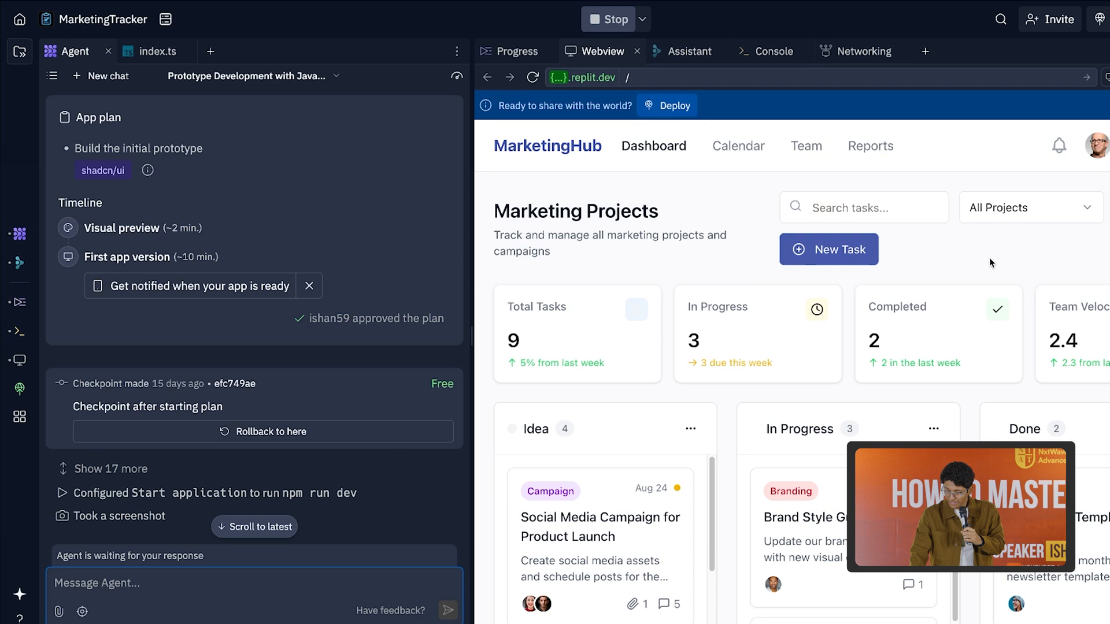
pyautogui.scroll(-3)
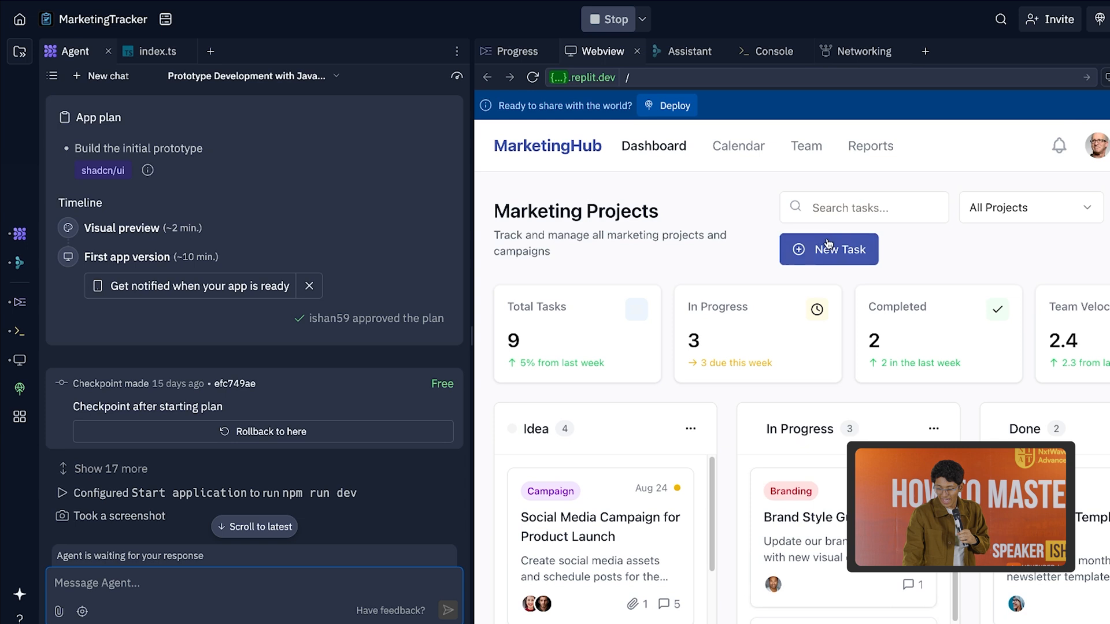
pyautogui.moveTo(734, 248)
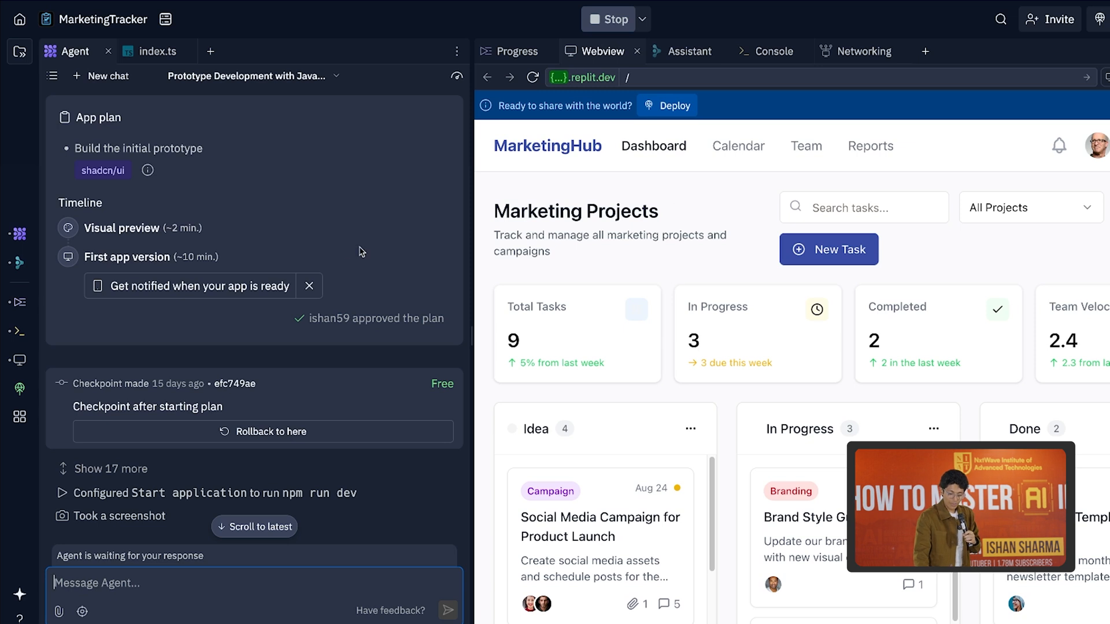
pyautogui.moveTo(308, 251)
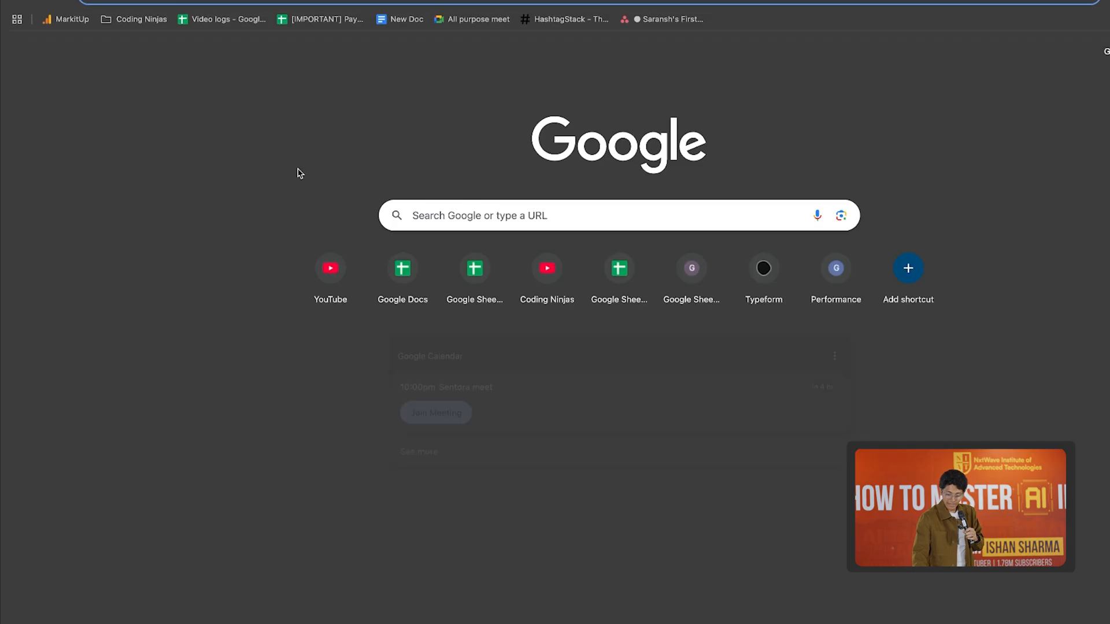
# - Navigate to Perplexity by entering 'perplexity' in the address bar
pyautogui.write('perplexity')
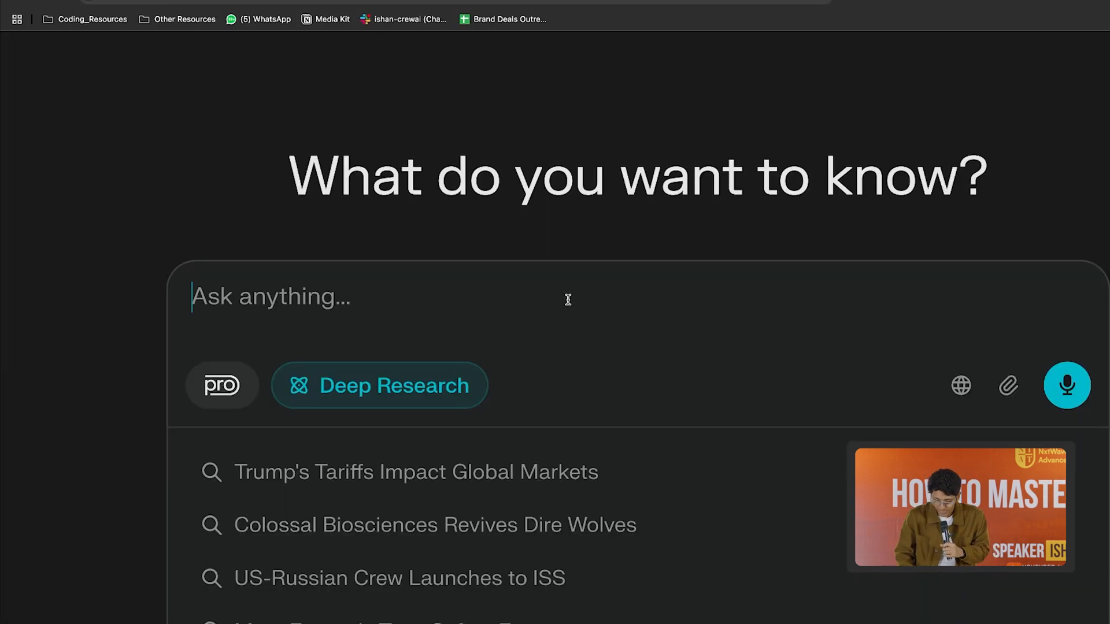
# - Submit 'the state of ai hardware in 2025 with all the important stats' as a Deep Research query
pyautogui.write('the state of ai')
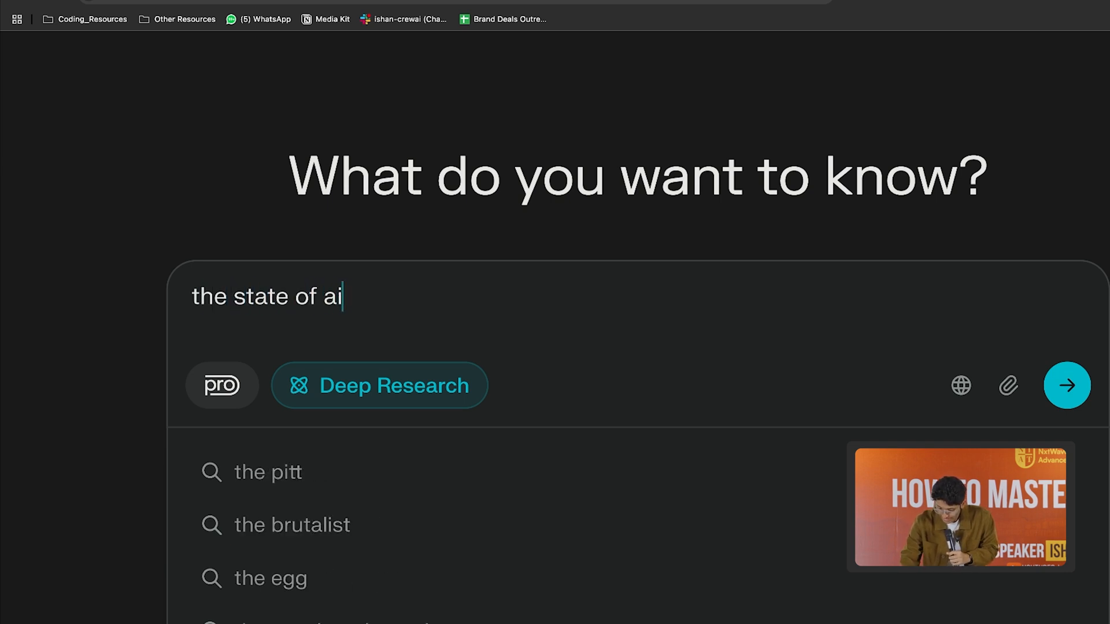
pyautogui.write('hardware in 2025 with')
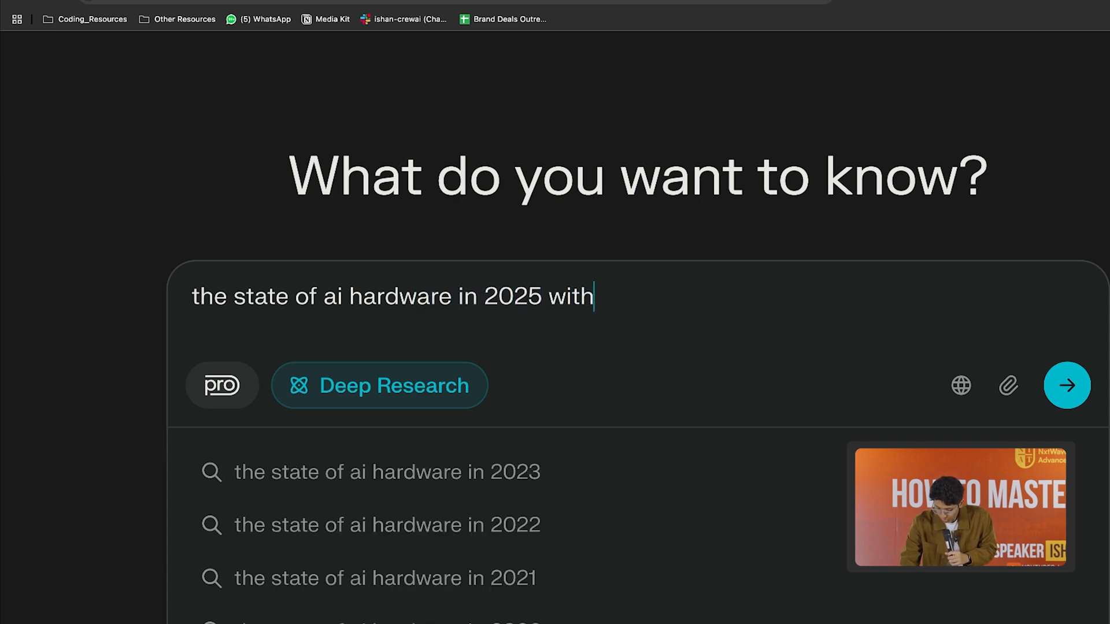
pyautogui.write('all the')
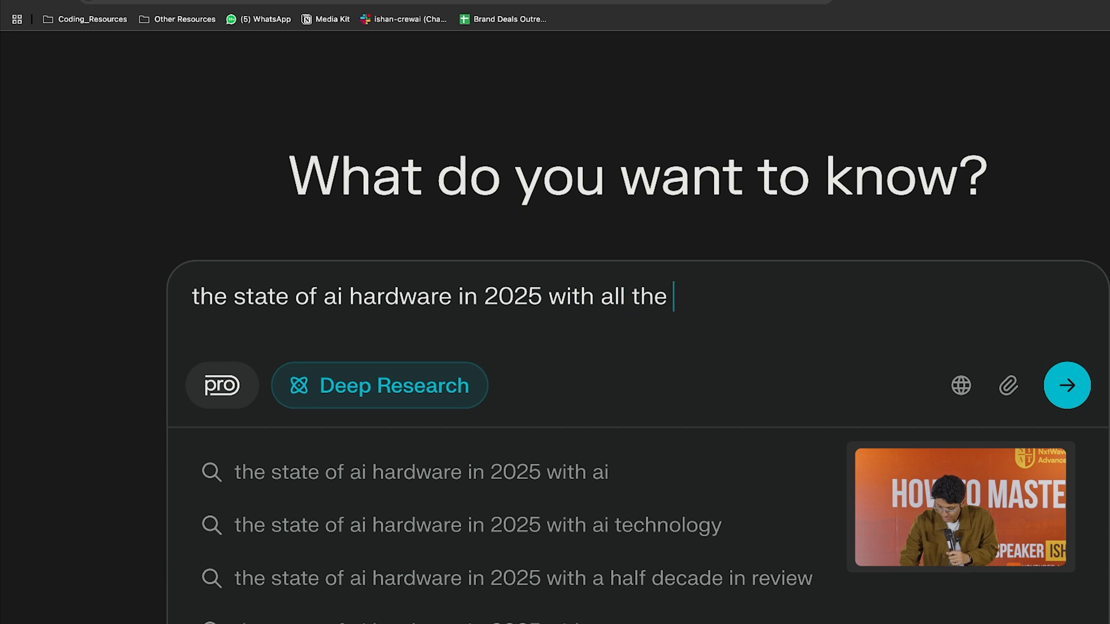
pyautogui.write('important stat')
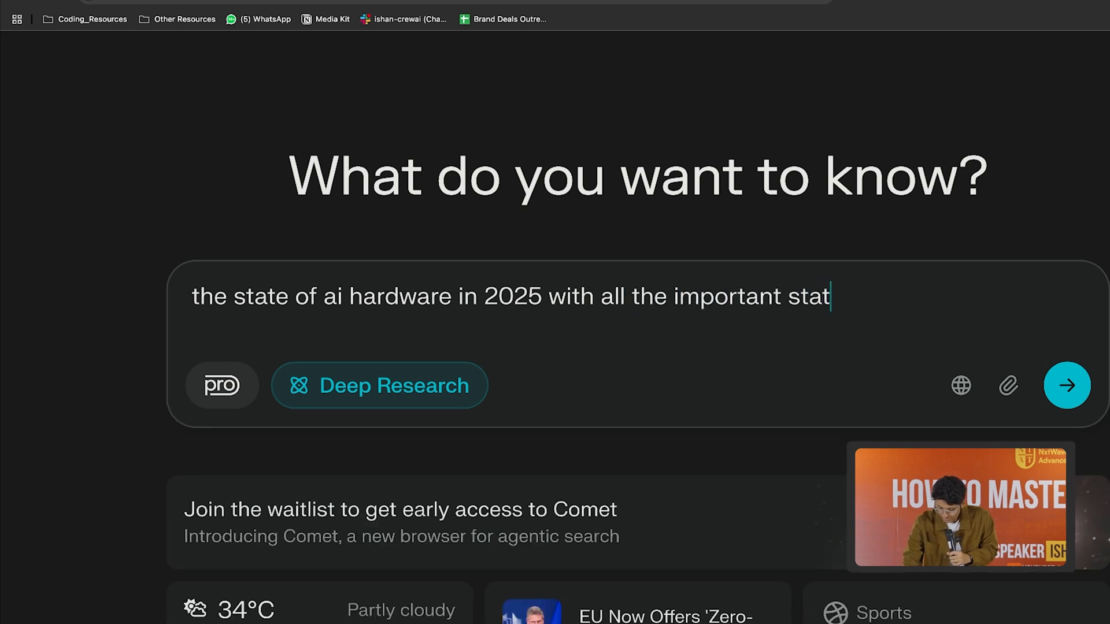
pyautogui.click(1067, 385)
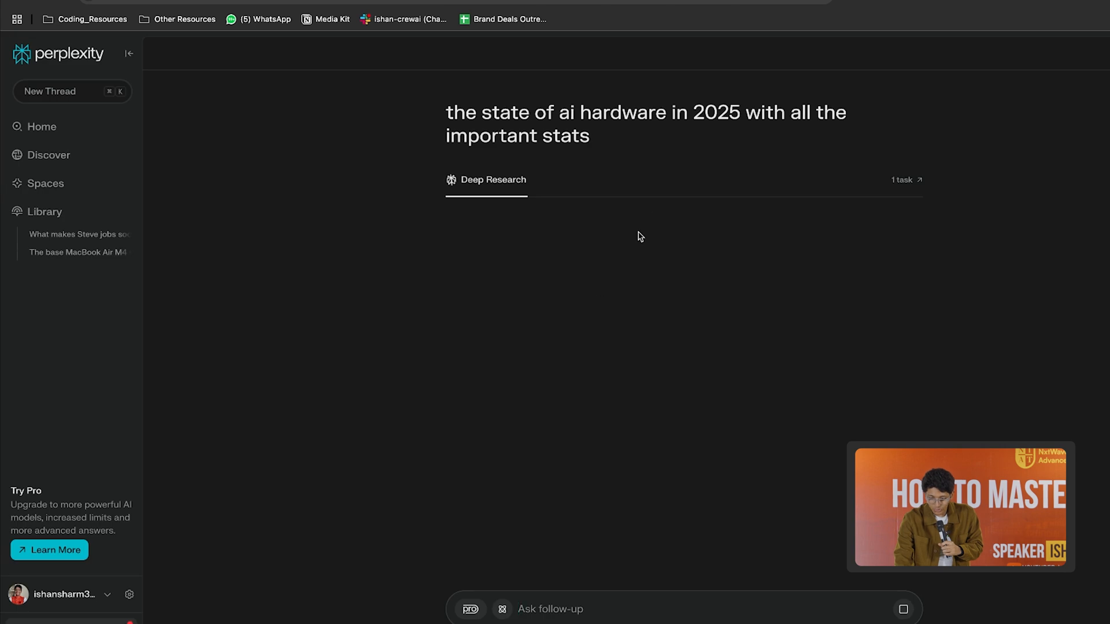
pyautogui.moveTo(652, 219)
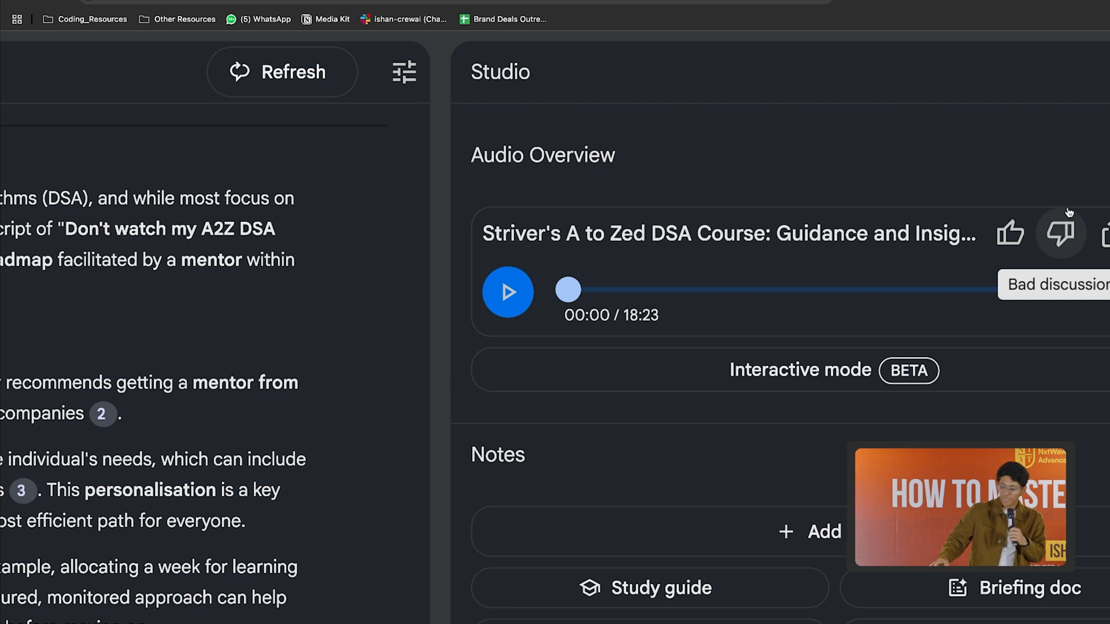
# - Play the DSA audio overview, skip ahead with the slider, and pause at 04:35 of 18:23
pyautogui.scroll(-3)
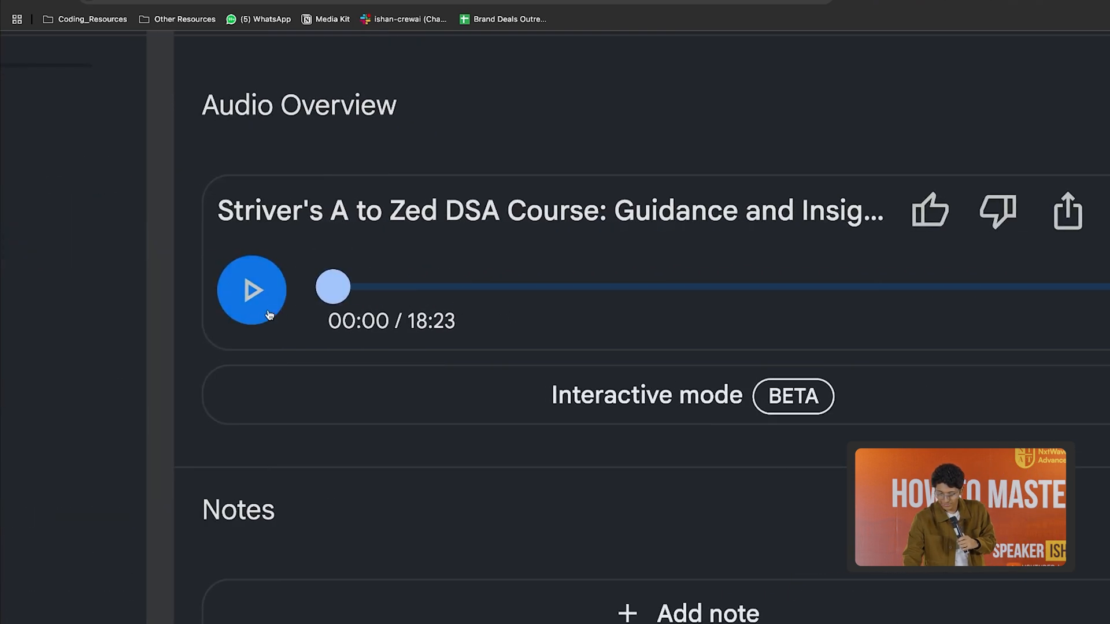
pyautogui.click(251, 290)
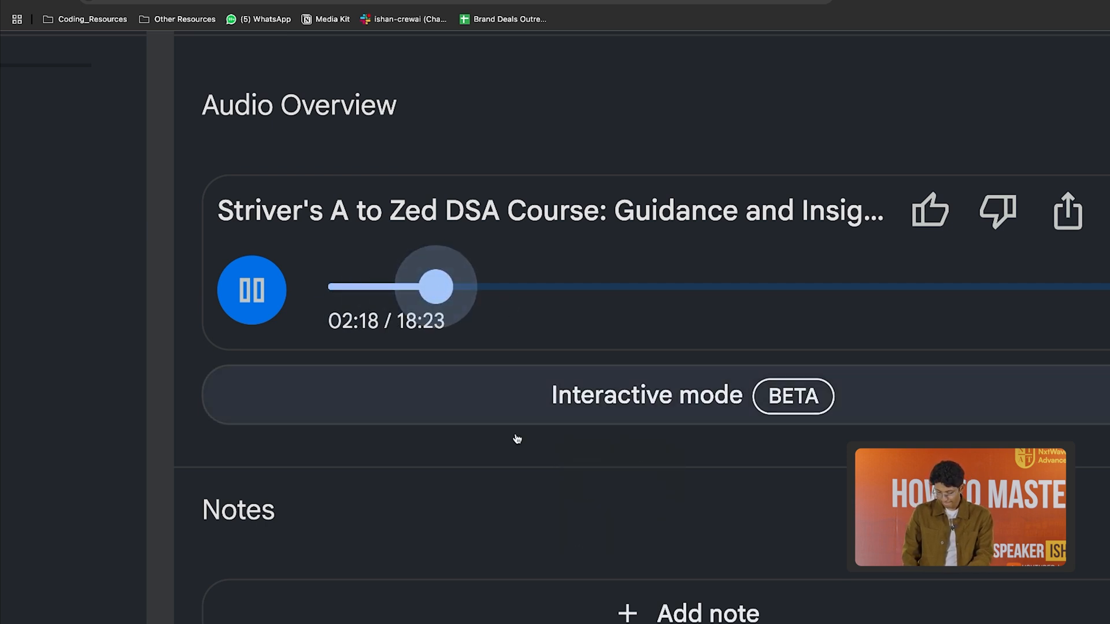
pyautogui.moveTo(525, 456)
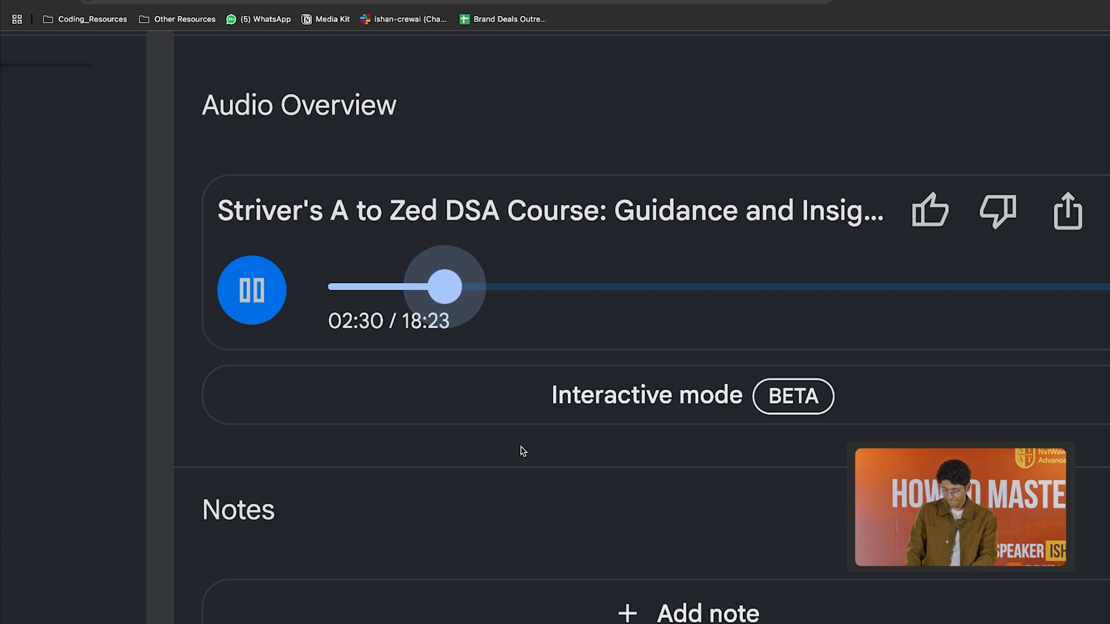
pyautogui.moveTo(444, 288); pyautogui.dragTo(532, 288)
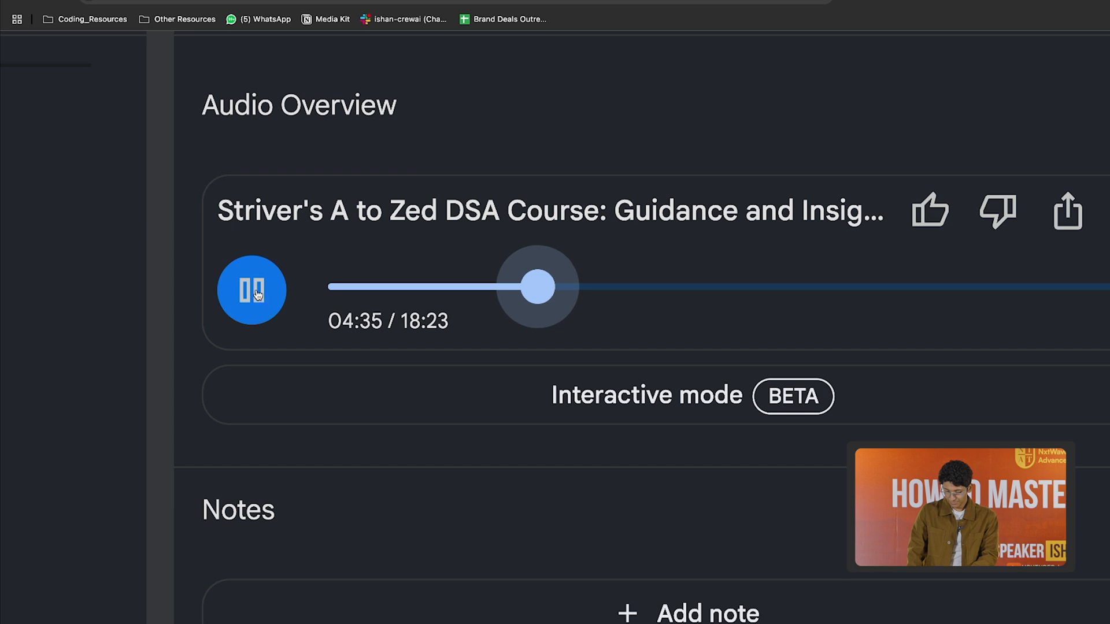
pyautogui.click(250, 290)
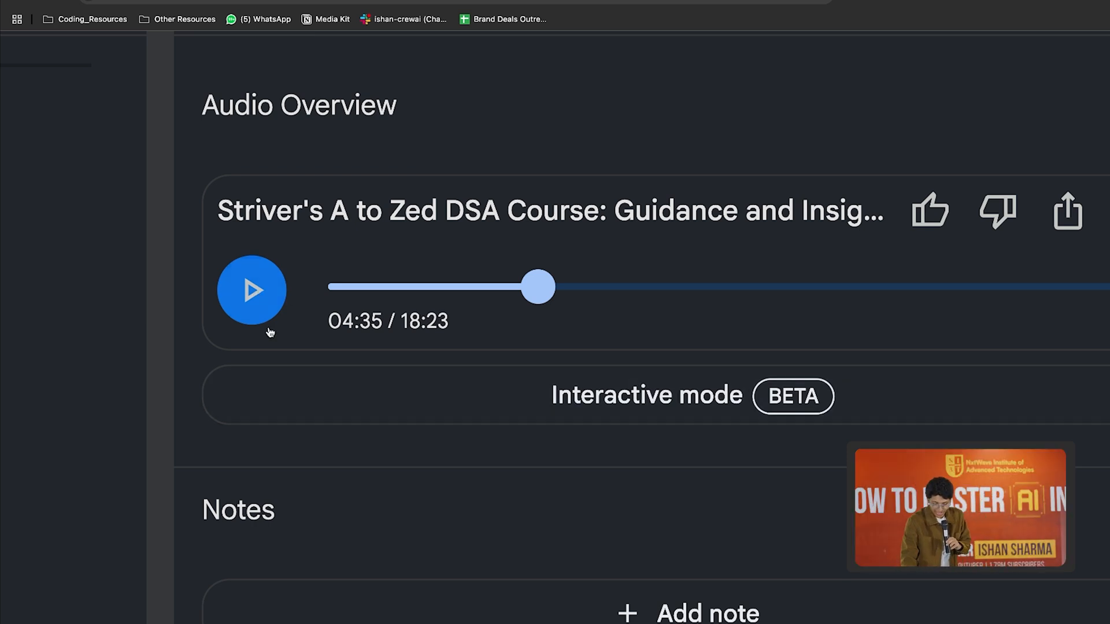
pyautogui.click(251, 289)
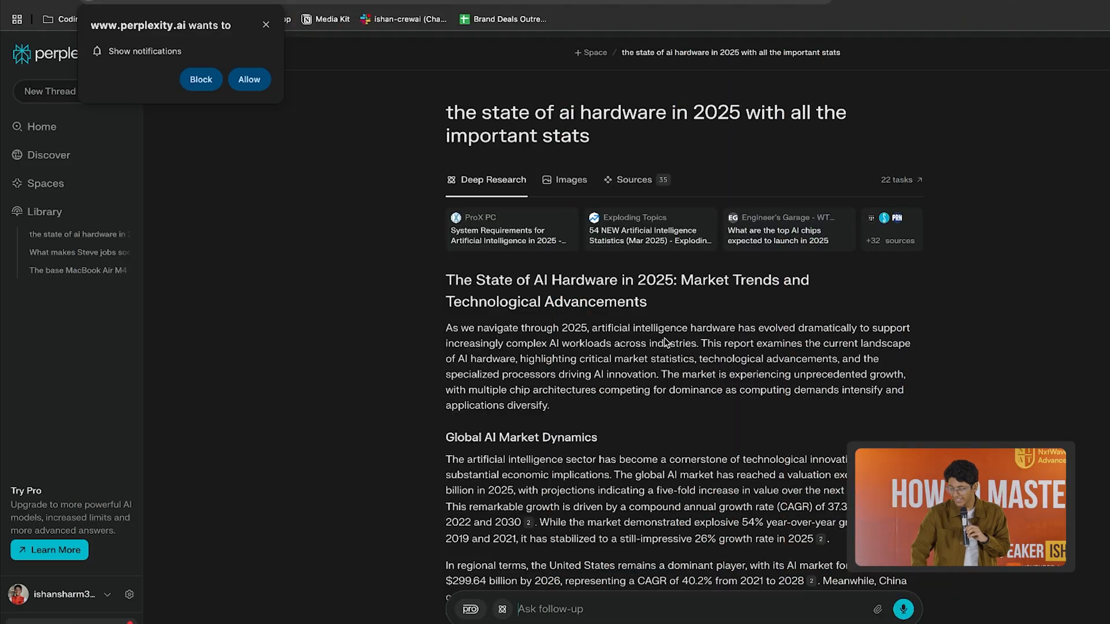
# - Export the AI hardware report as a PDF and view the downloaded file in the browser
pyautogui.scroll(-3)
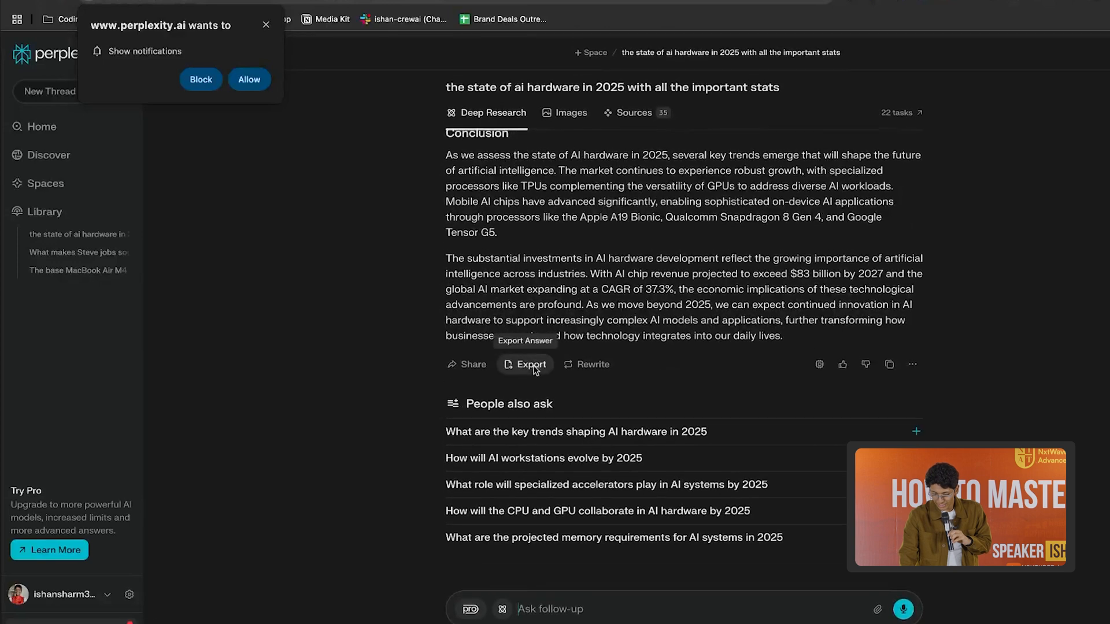
pyautogui.click(525, 364)
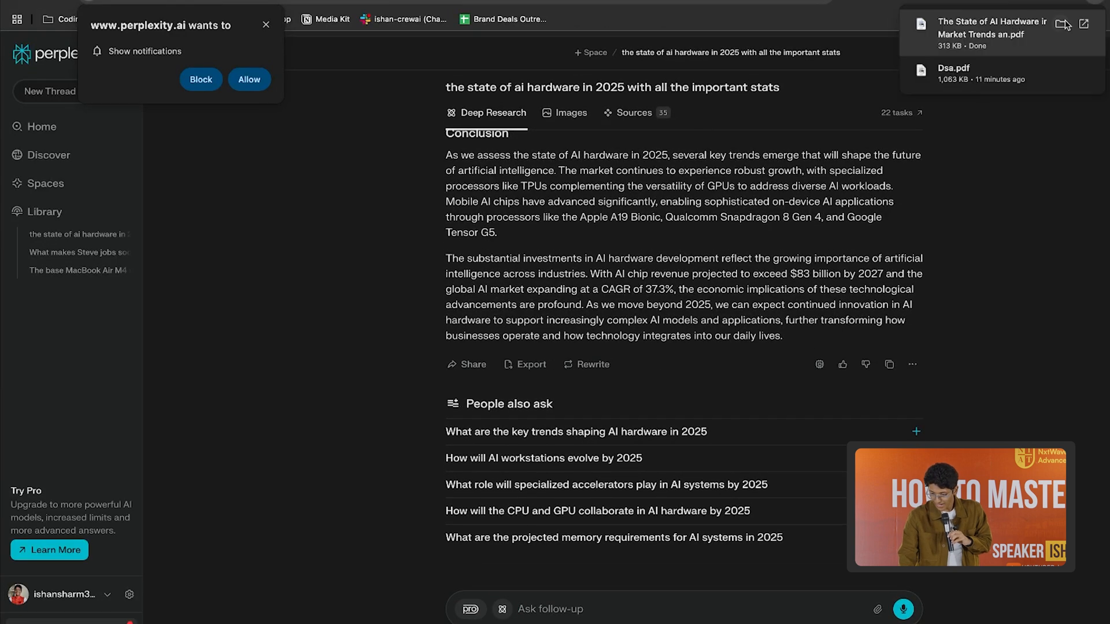
pyautogui.click(992, 29)
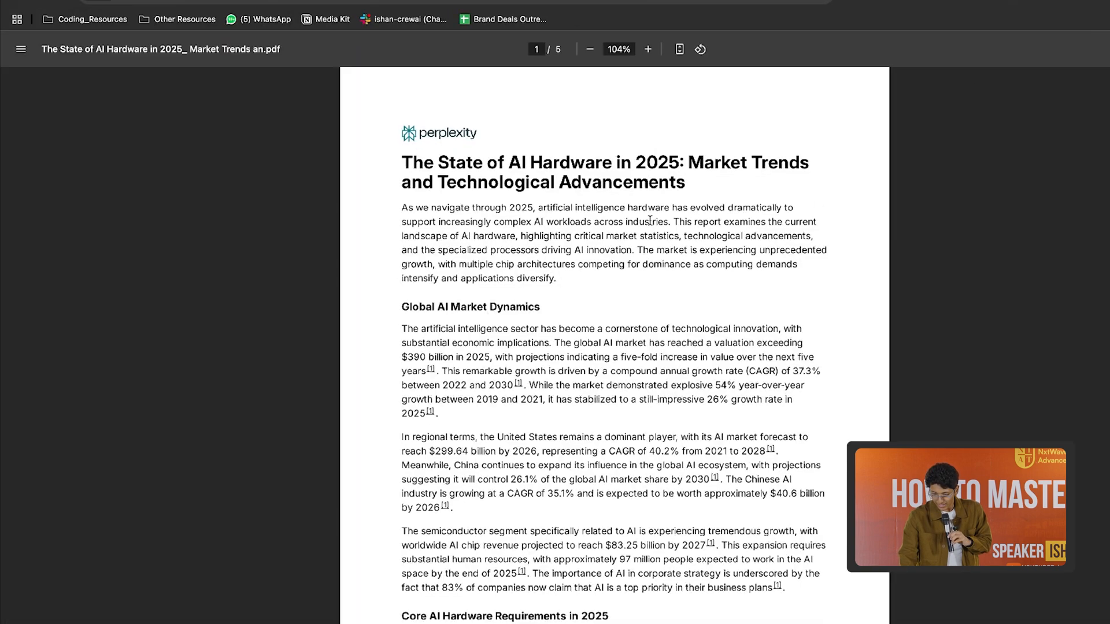
# - Leave the PDF and navigate to the Mindy homepage
pyautogui.click(646, 49)
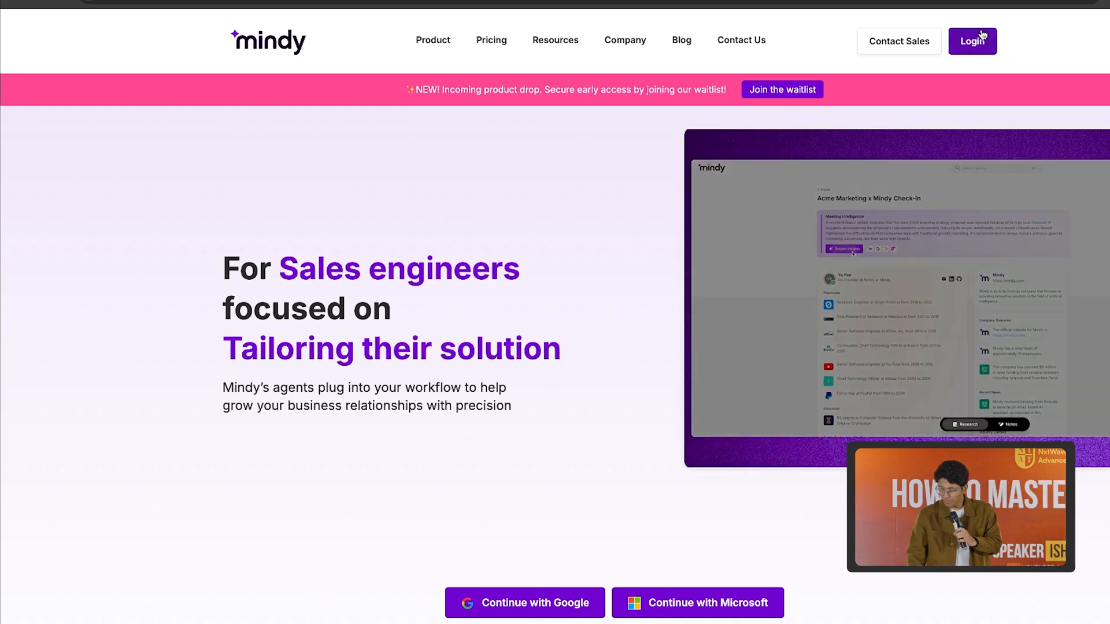
# - Sign in to Mindy with a Google account
pyautogui.click(972, 40)
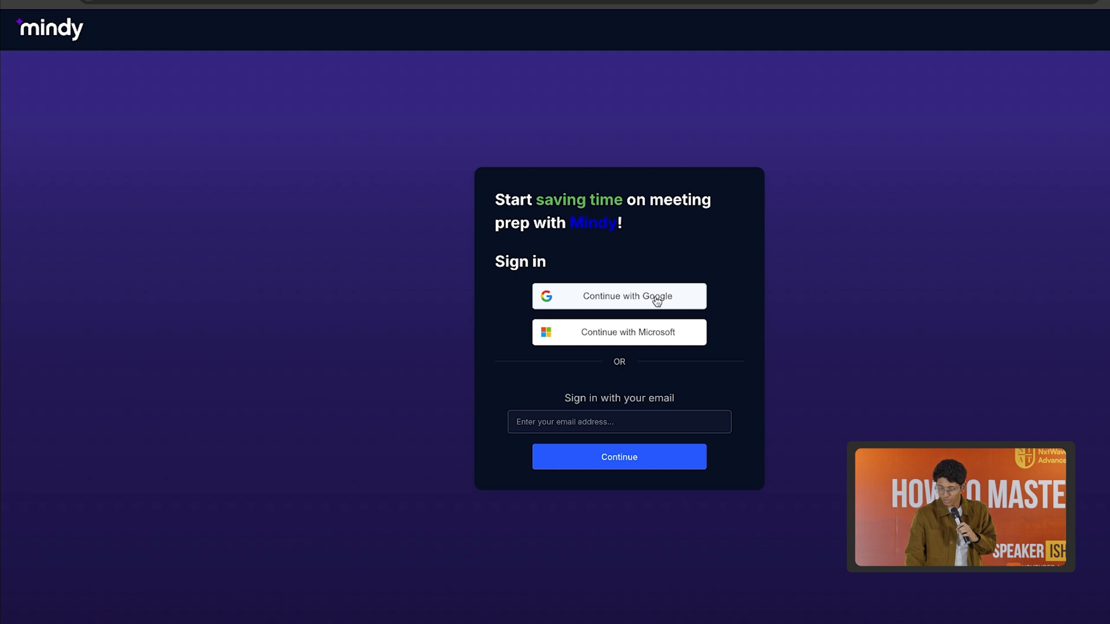
pyautogui.click(617, 296)
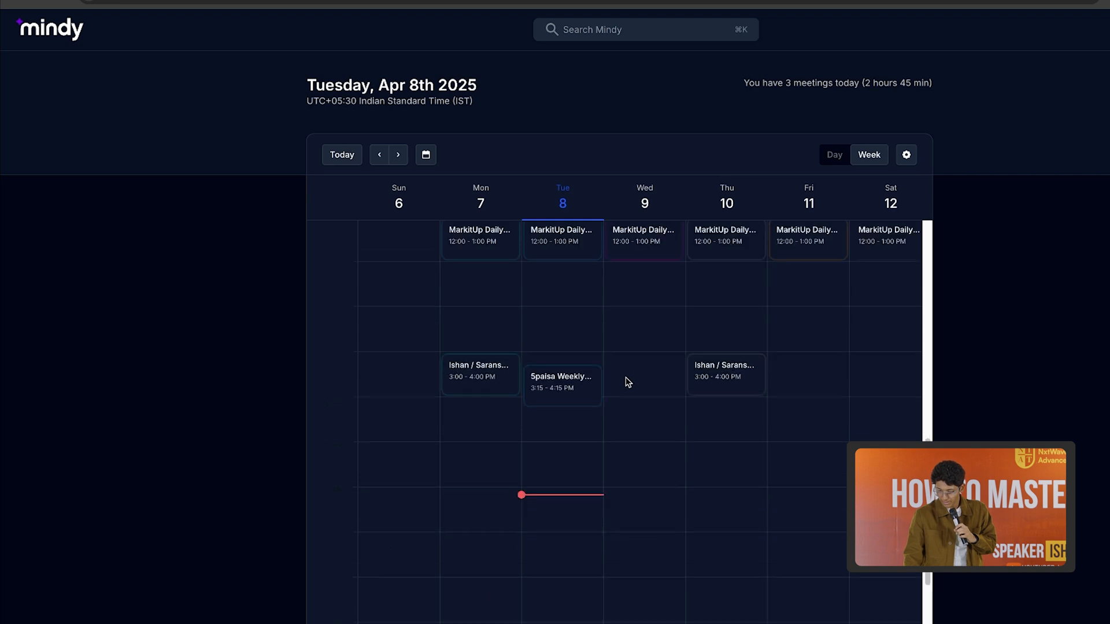
# - Generate a dossier for Thursday's 3–4 PM Ishan / Saransh Sales meeting
pyautogui.scroll(-3)
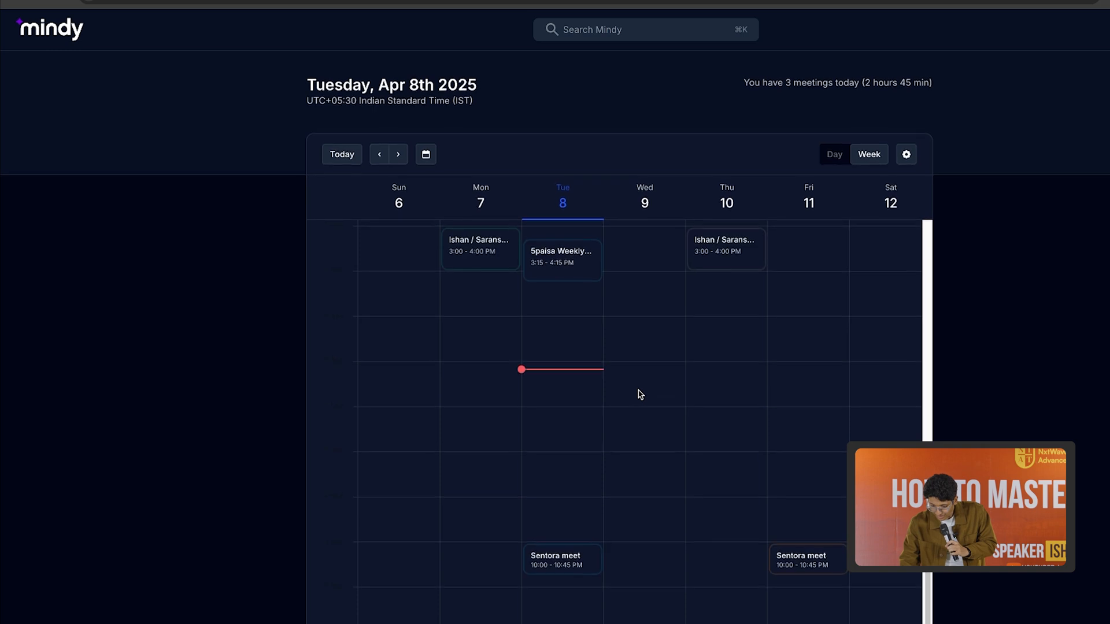
pyautogui.click(726, 250)
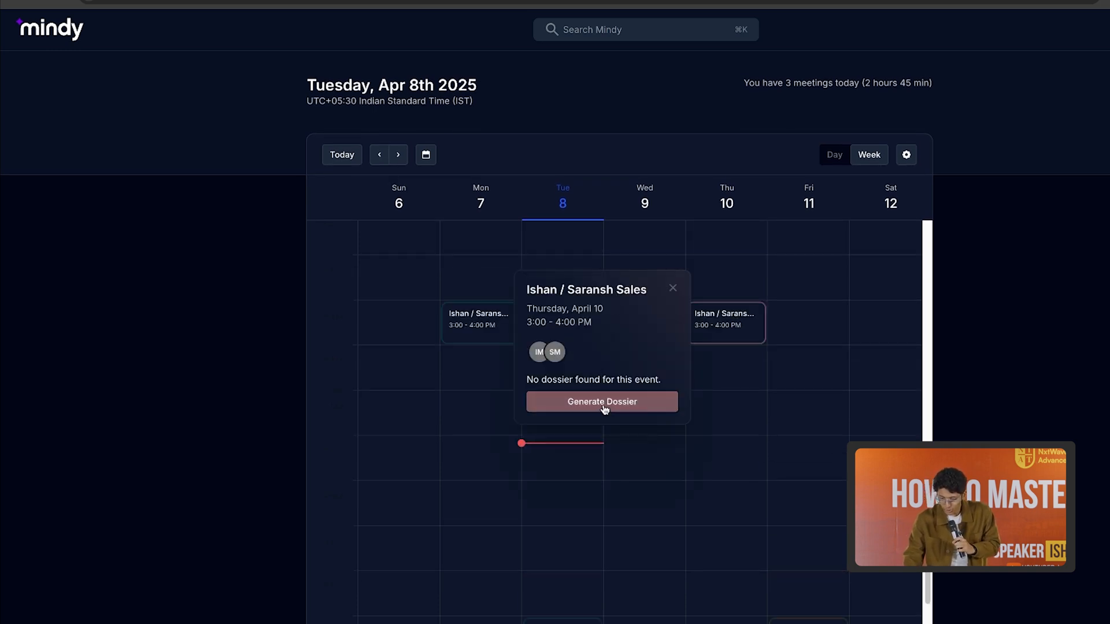
pyautogui.click(602, 401)
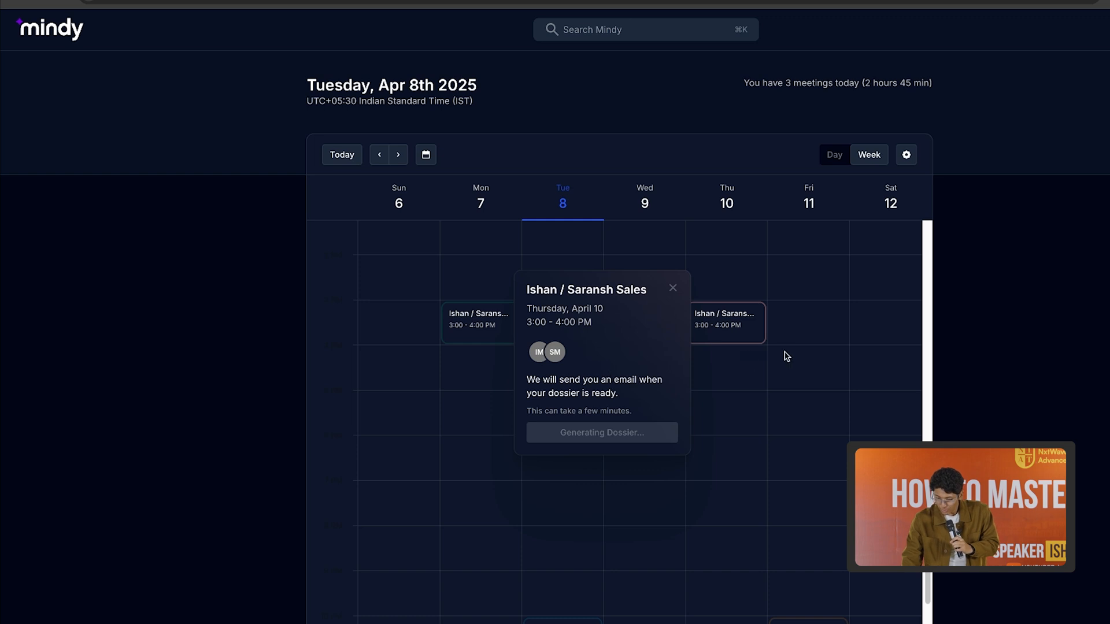